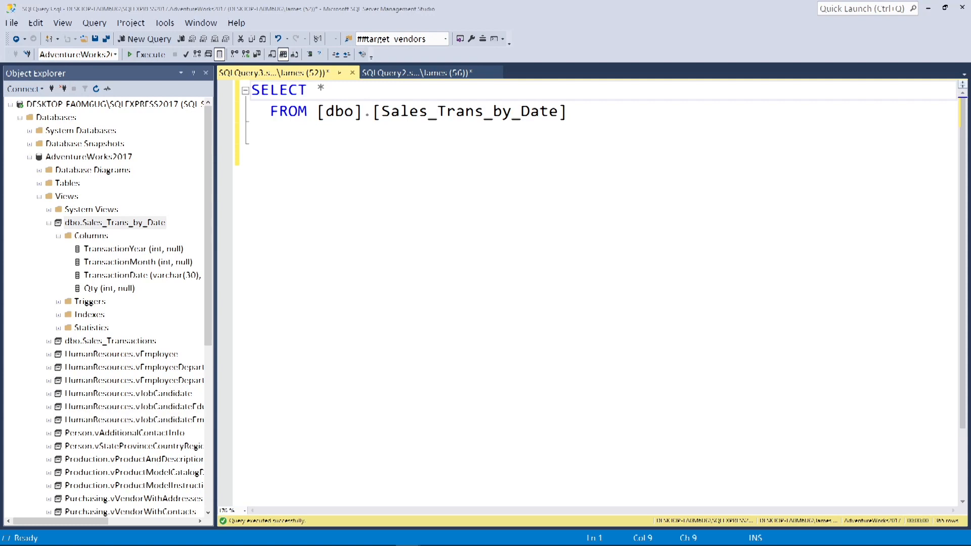
Run SELECT * against Sales_Trans_by_Date and inspect the Qty column in the results
left_click(145, 55)
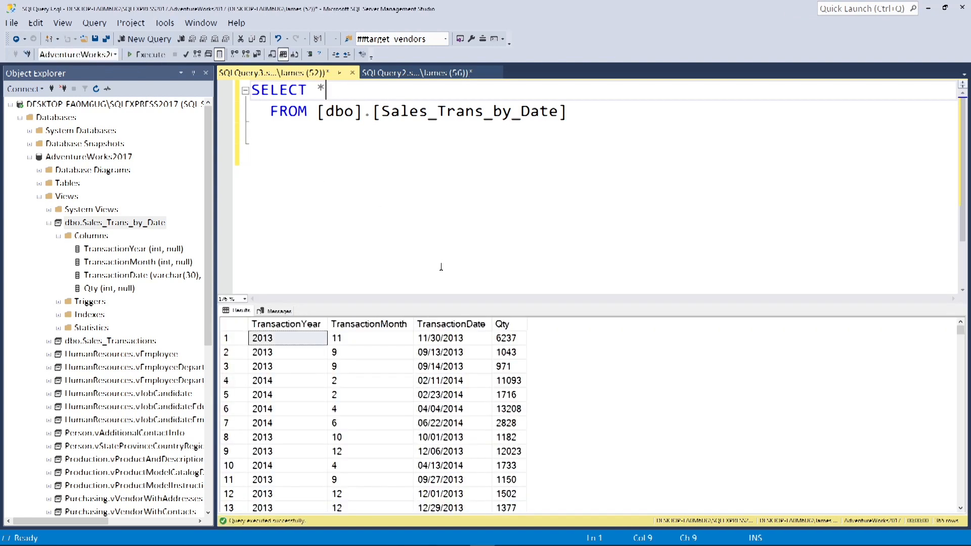
mouse_move(459, 223)
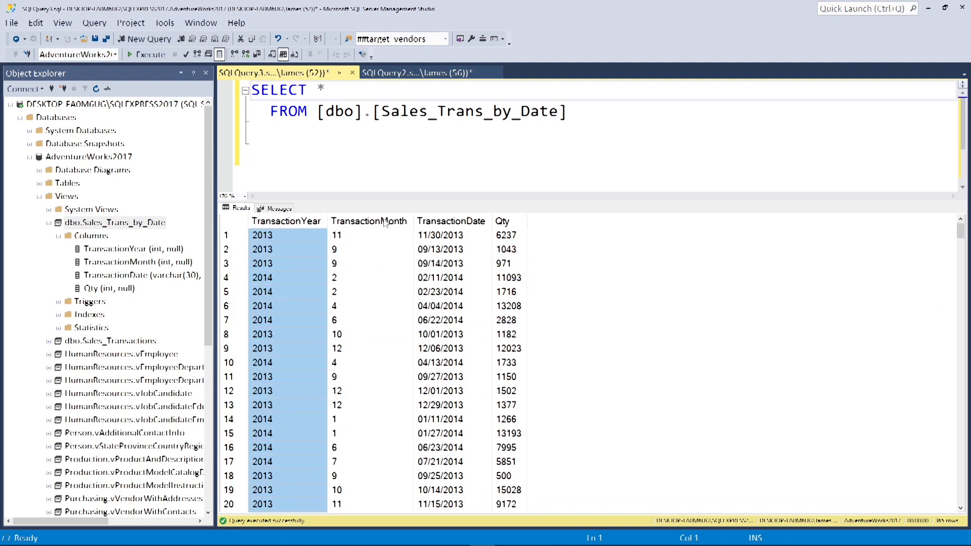
left_click(451, 235)
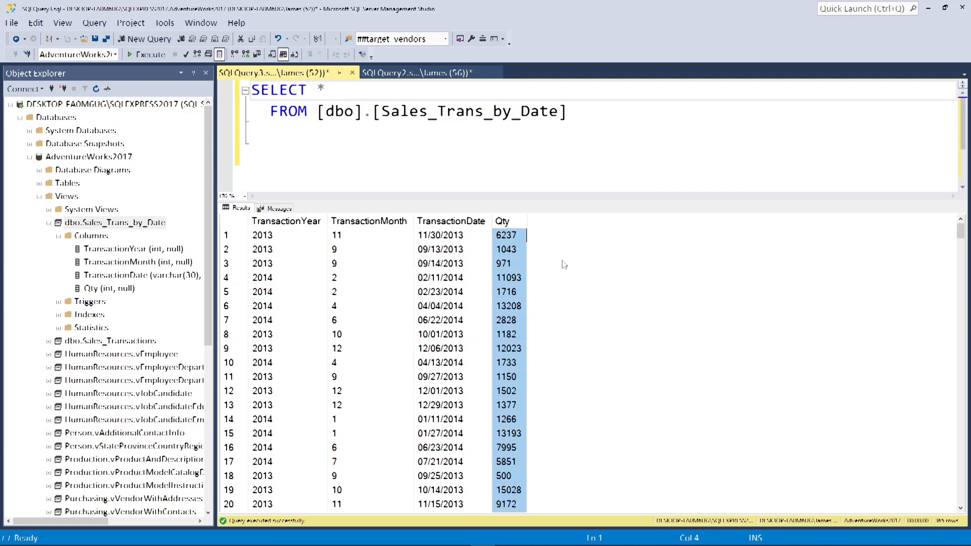
Add a GROUP BY [TransactionYear] clause after the FROM line
left_click(583, 131)
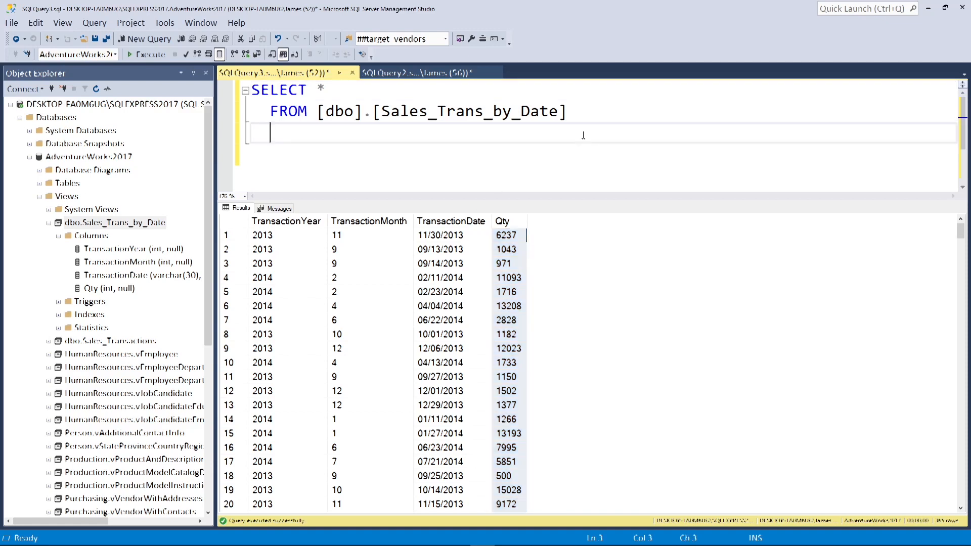
type("group by")
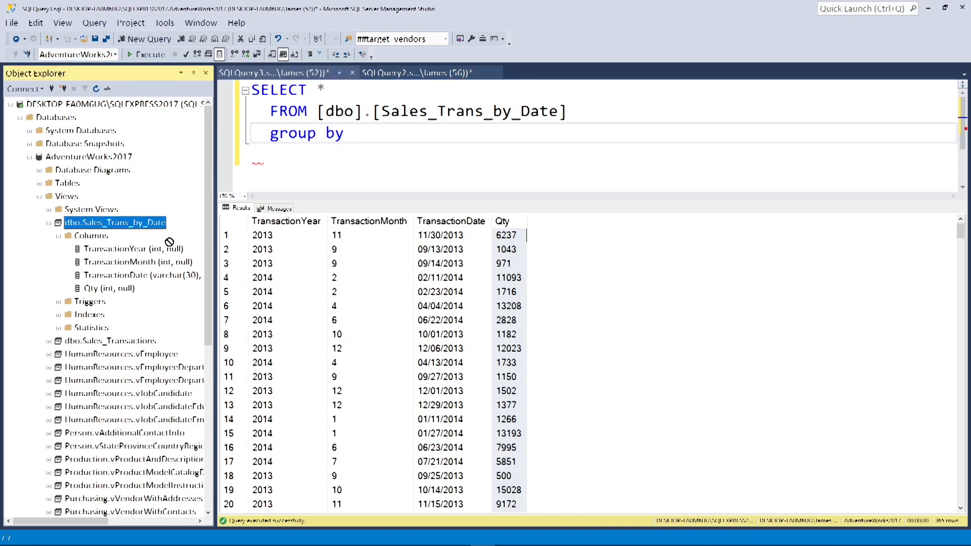
type("[TransactionYear]")
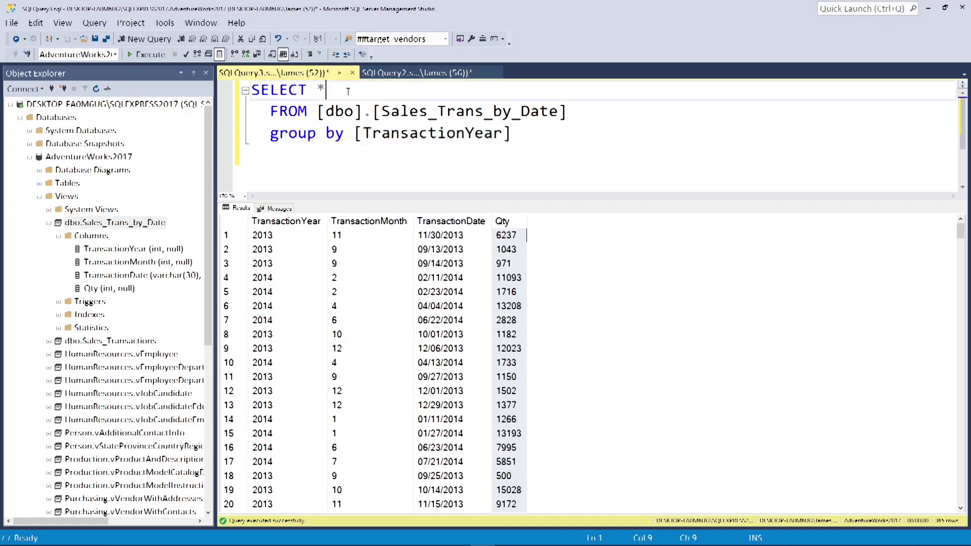
Replace the asterisk with [TransactionYear], sum(Qty) in the select list
left_click(115, 223)
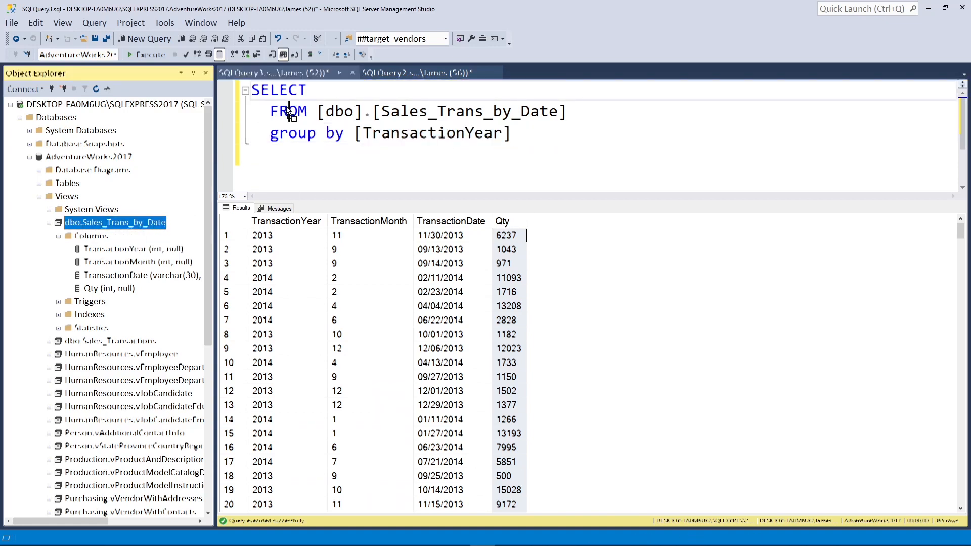
type("[TransactionYear], s")
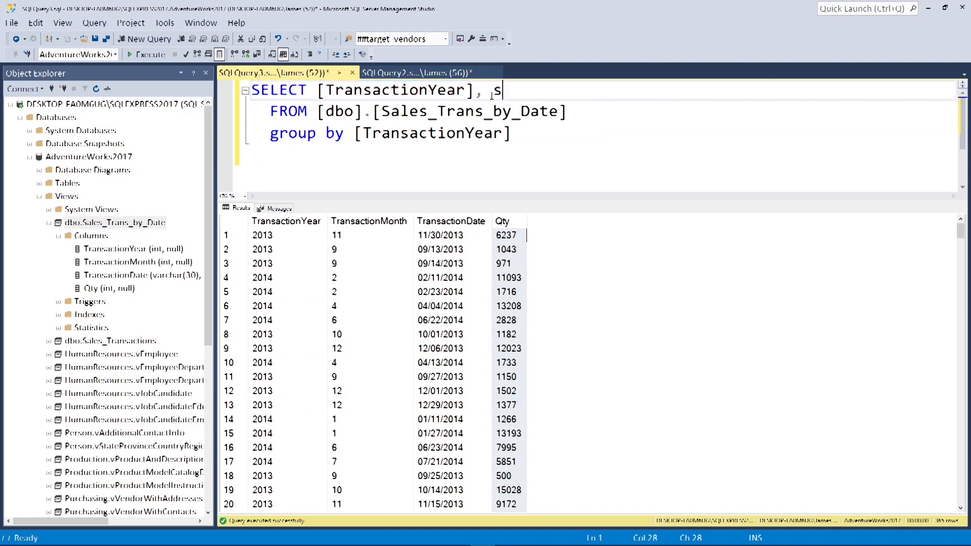
type("um(")
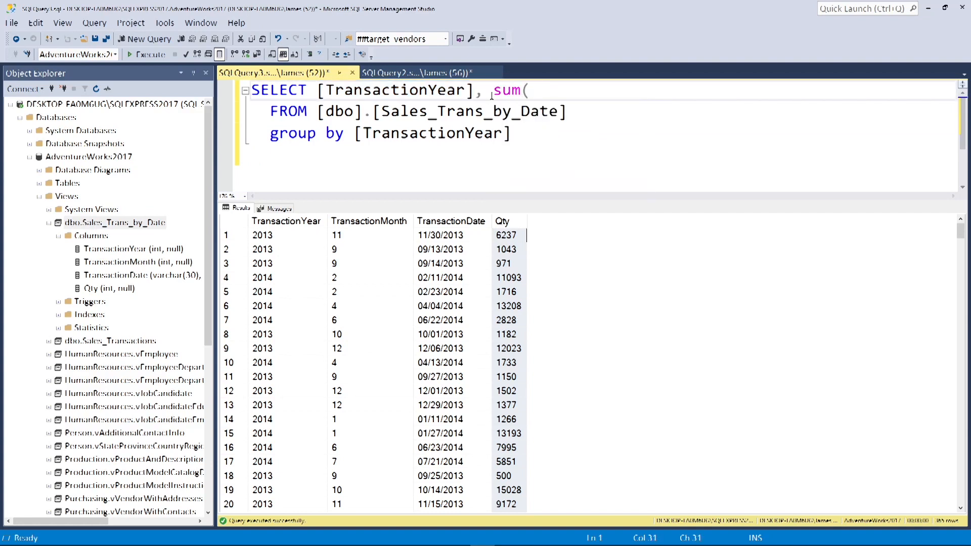
type("Qty")
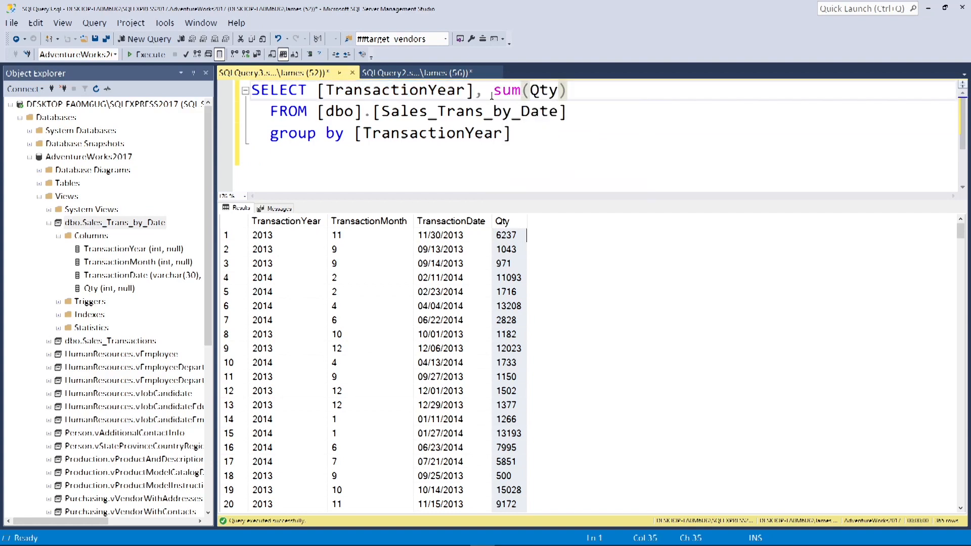
Run the grouped query and inspect the 2013 yearly Qty total
left_click(150, 55)
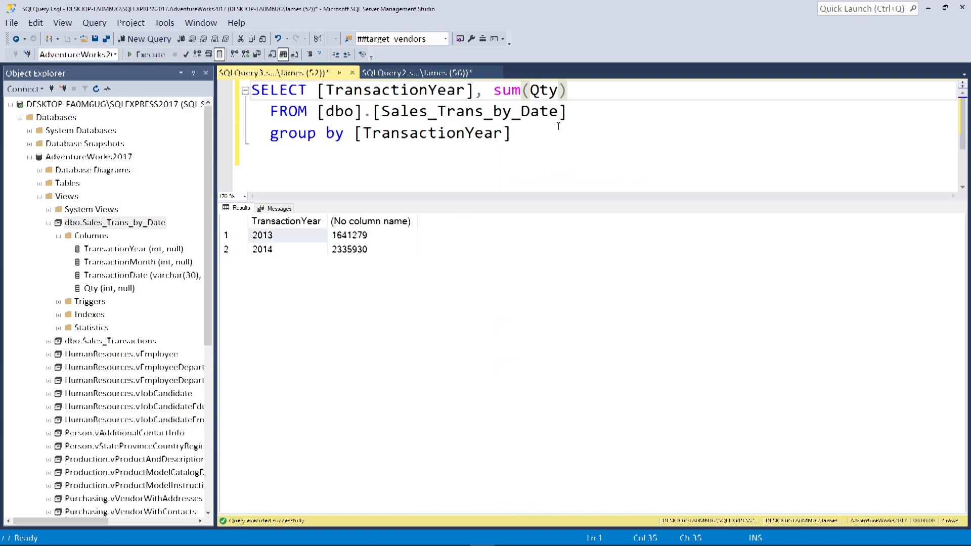
left_click(286, 234)
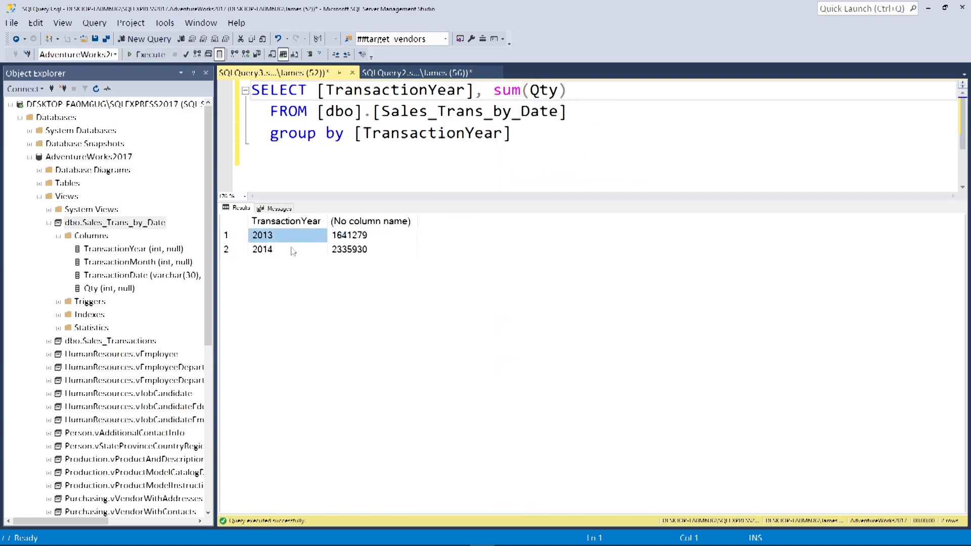
left_click(349, 234)
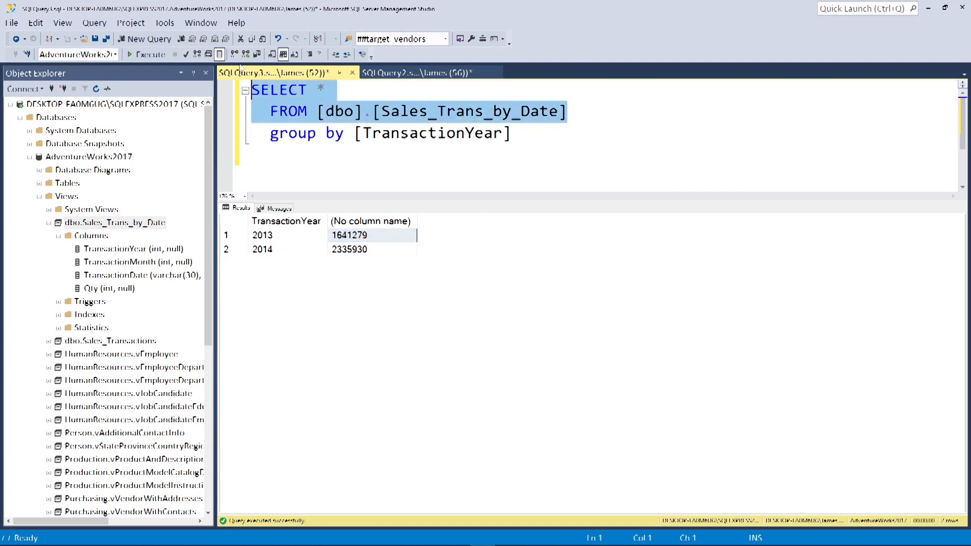
Run the plain SELECT * again and delete the GROUP BY line
left_click(147, 54)
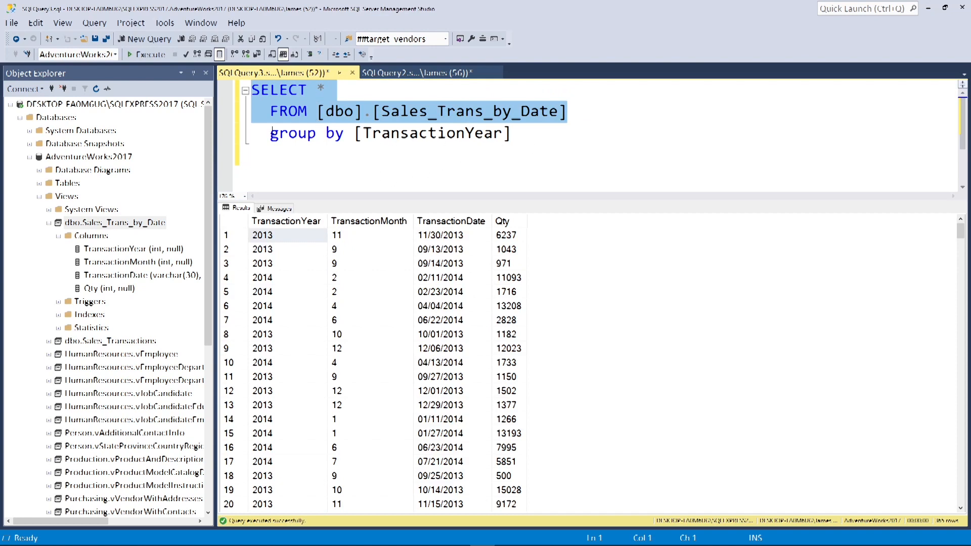
key("Delete")
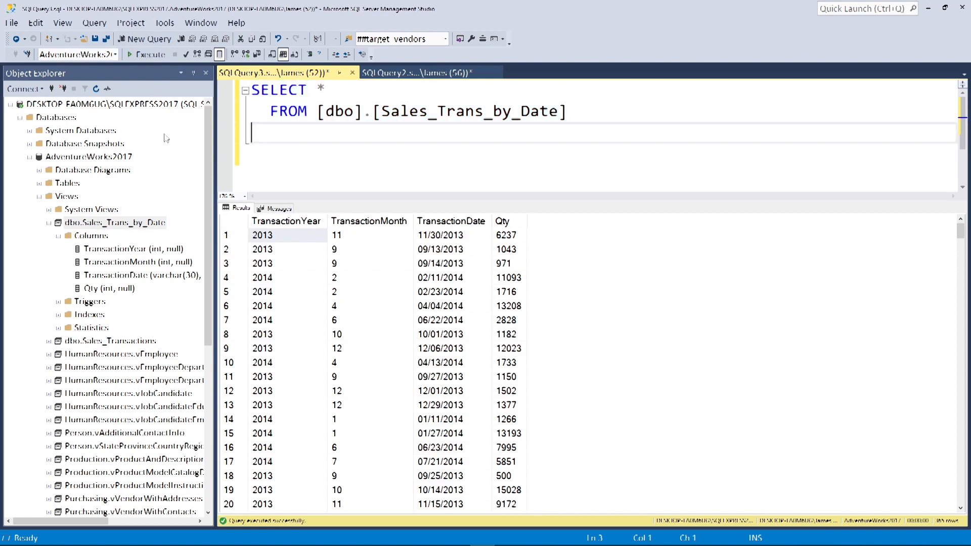
left_click(286, 222)
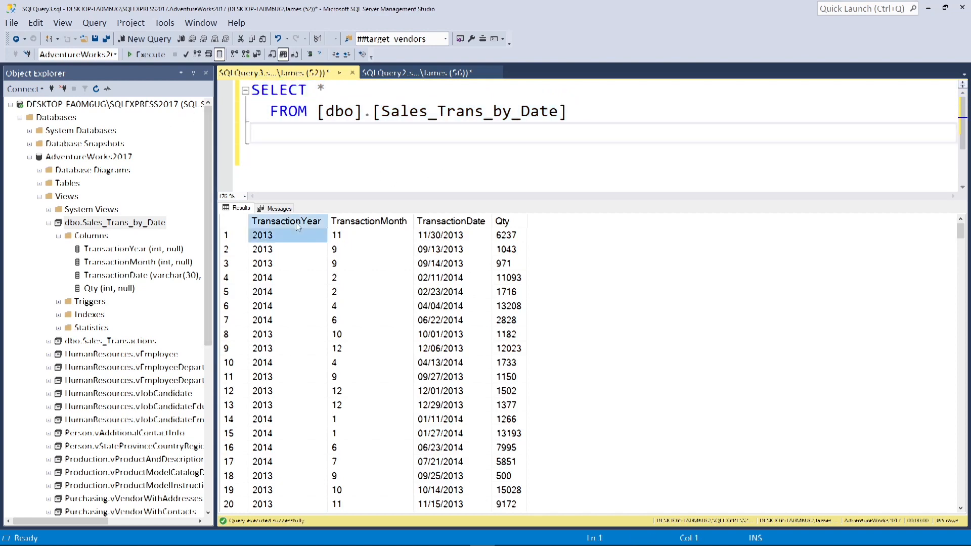
left_click(451, 222)
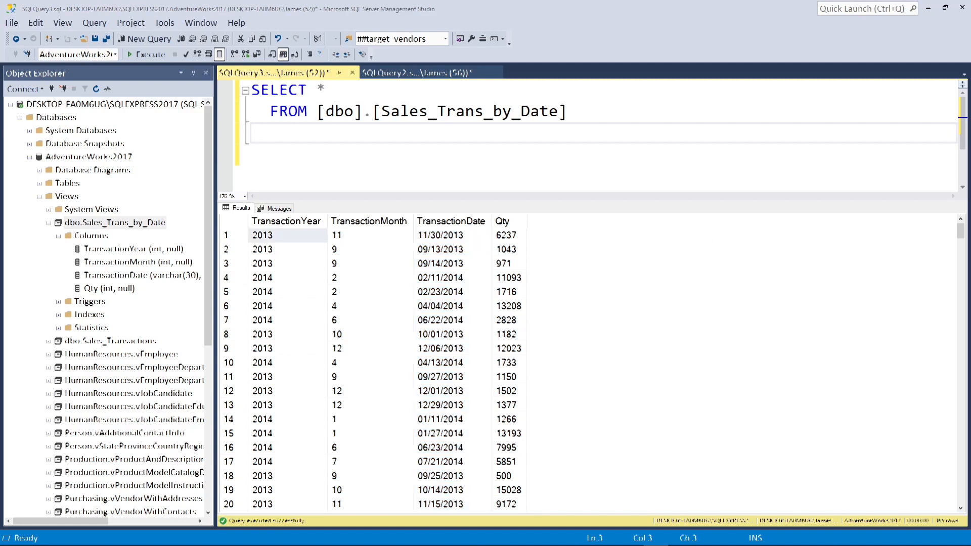
mouse_move(556, 329)
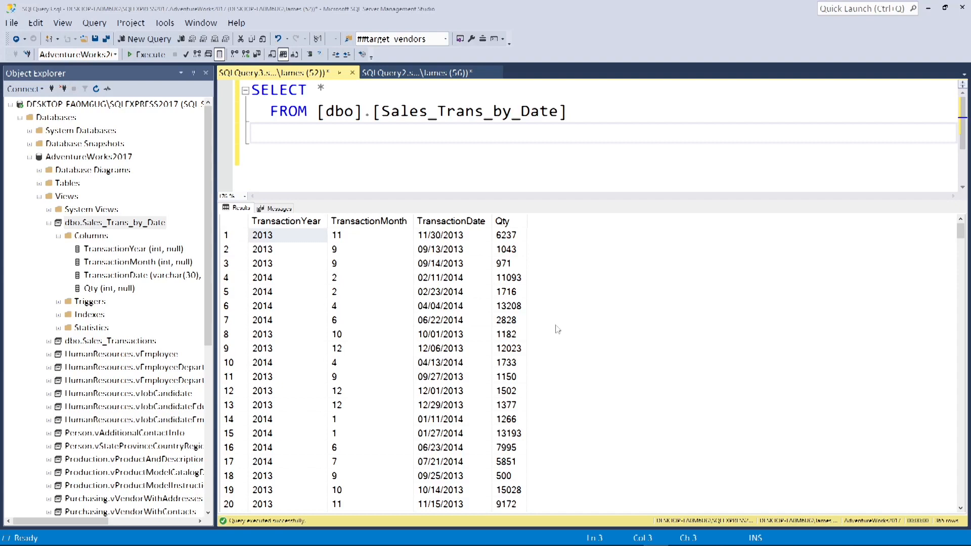
mouse_move(385, 227)
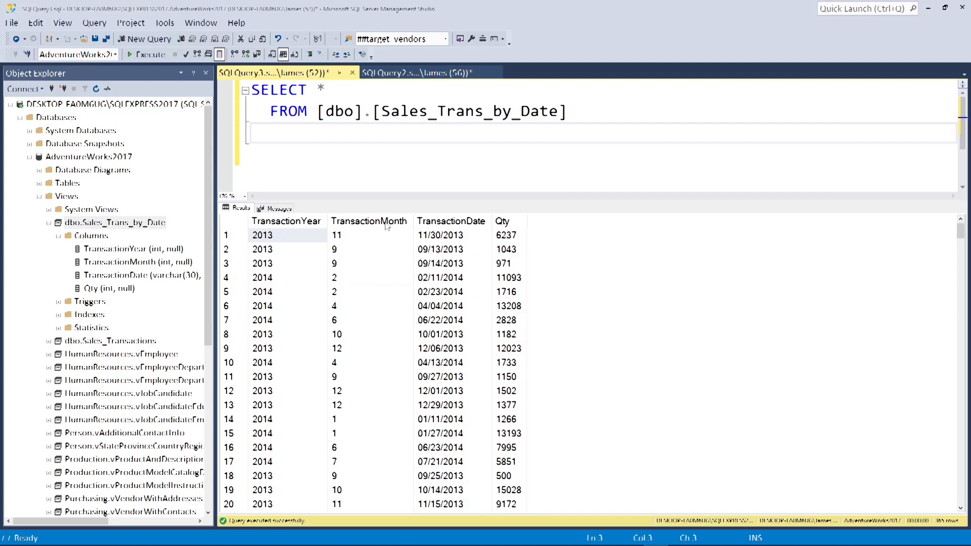
Review the TransactionYear column, then position editing after SELECT to remove the asterisk
left_click(285, 221)
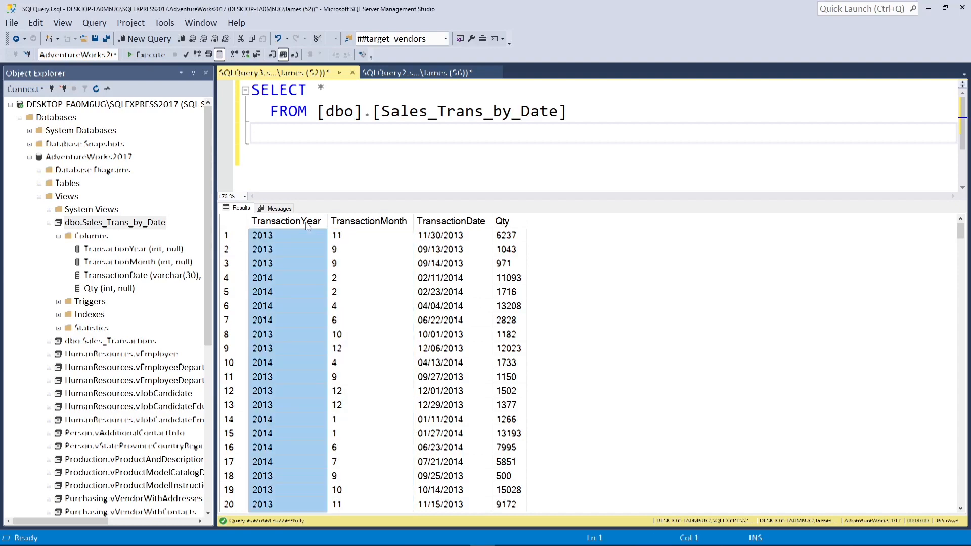
left_click(321, 154)
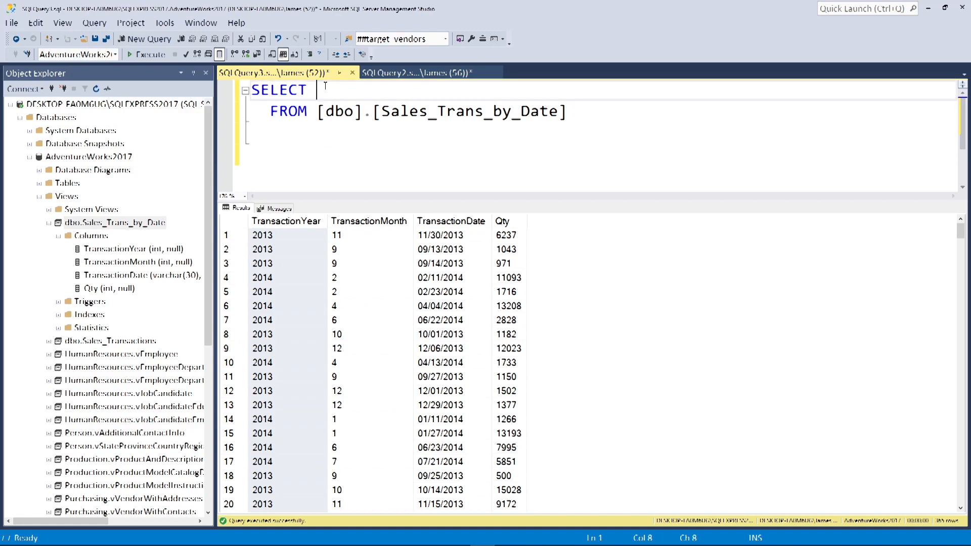
List [TransactionYear], [TransactionMonth], [TransactionDate] in the select list
type("[TransactionYear]")
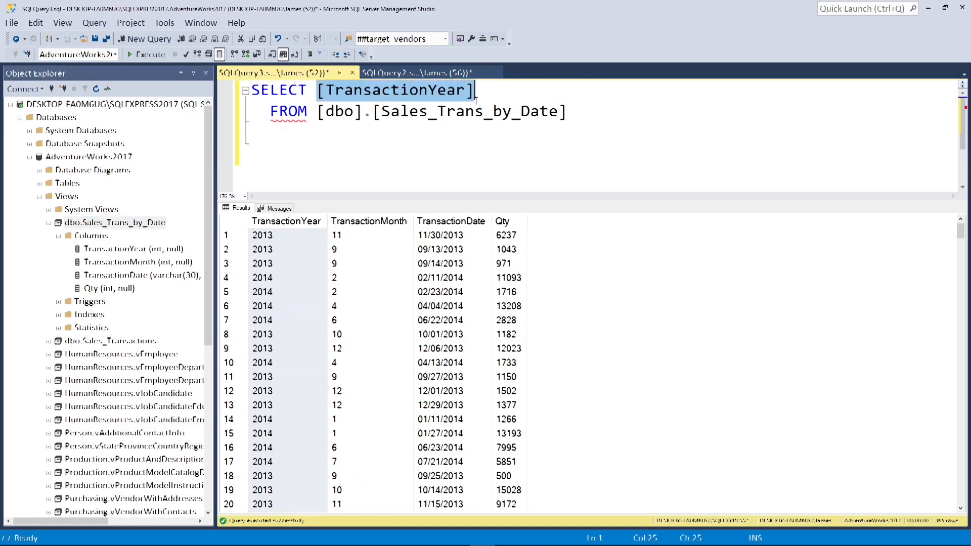
type(",")
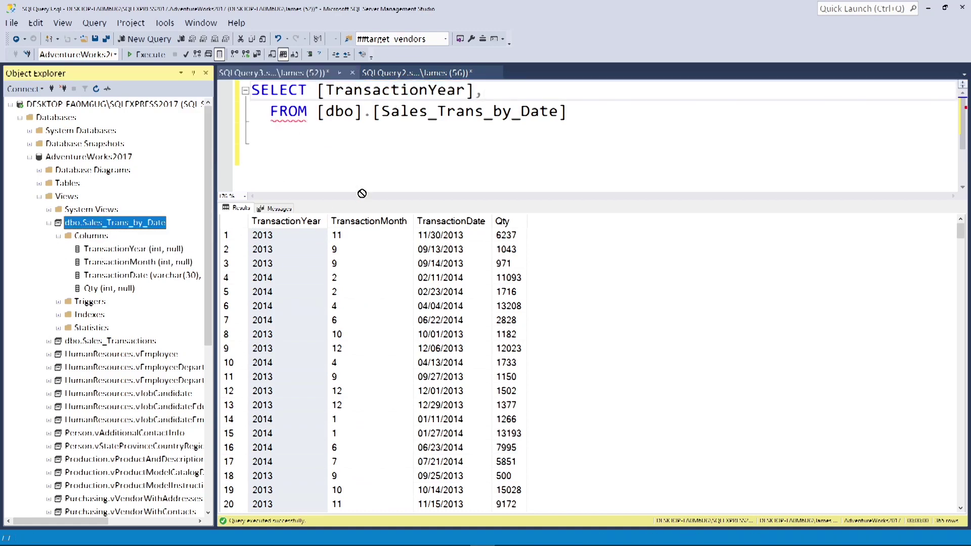
type("[TransactionMonth]")
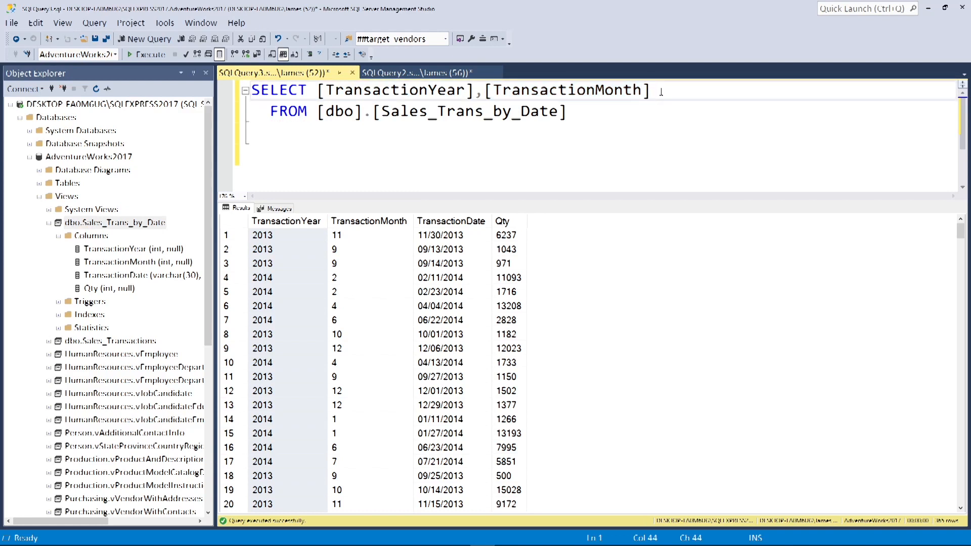
type(",")
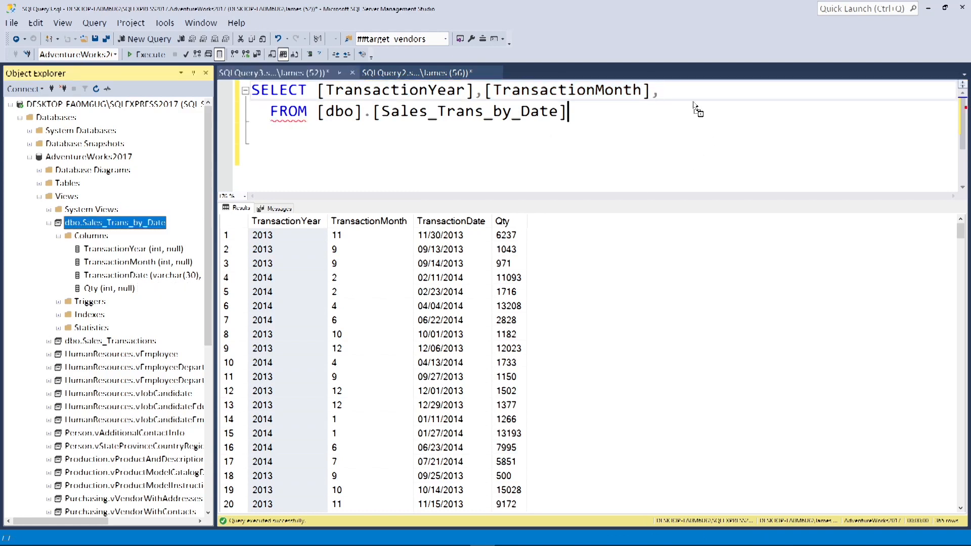
type("[TransactionDate],")
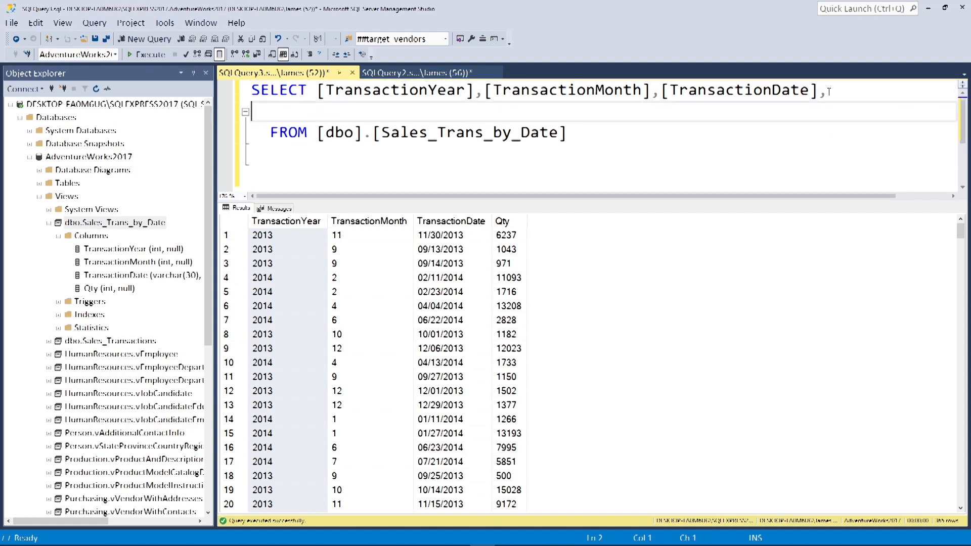
Add sum(Qty) aliased Qty to the select list from Sales_Trans_by_Date
type("sum(")
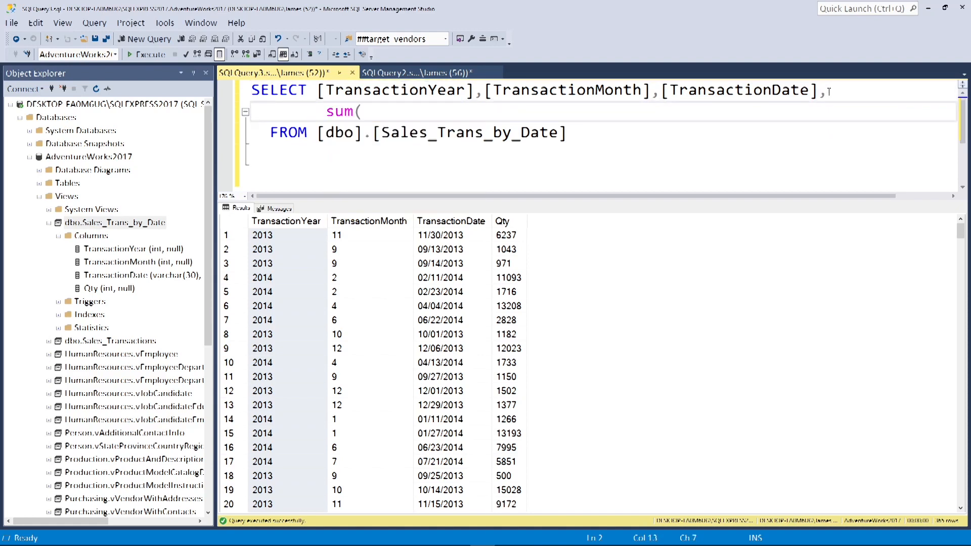
type("Qty)")
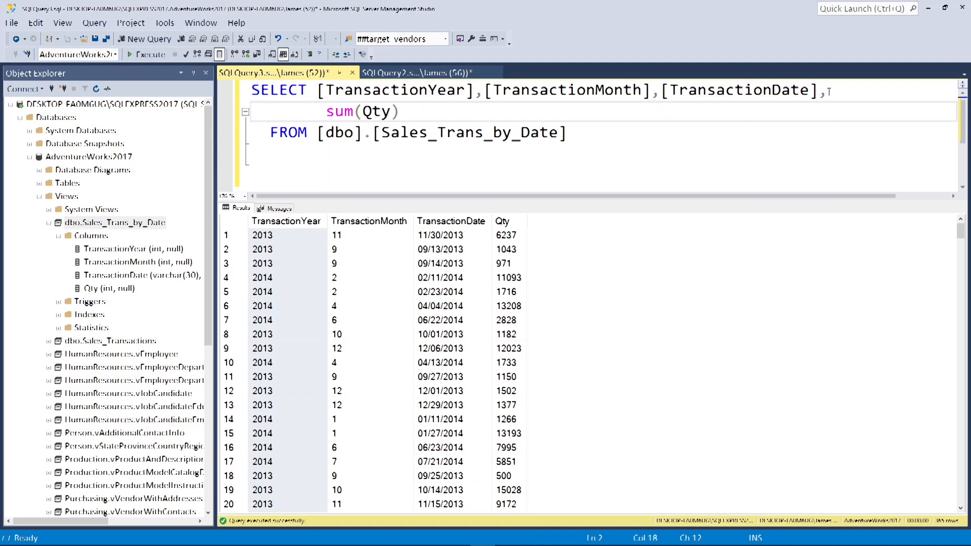
type("Qty")
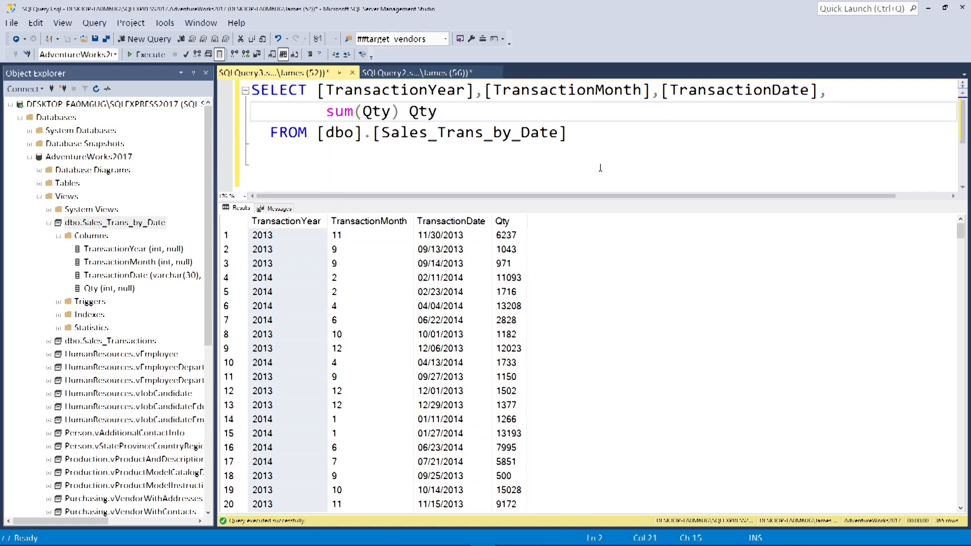
left_click(600, 155)
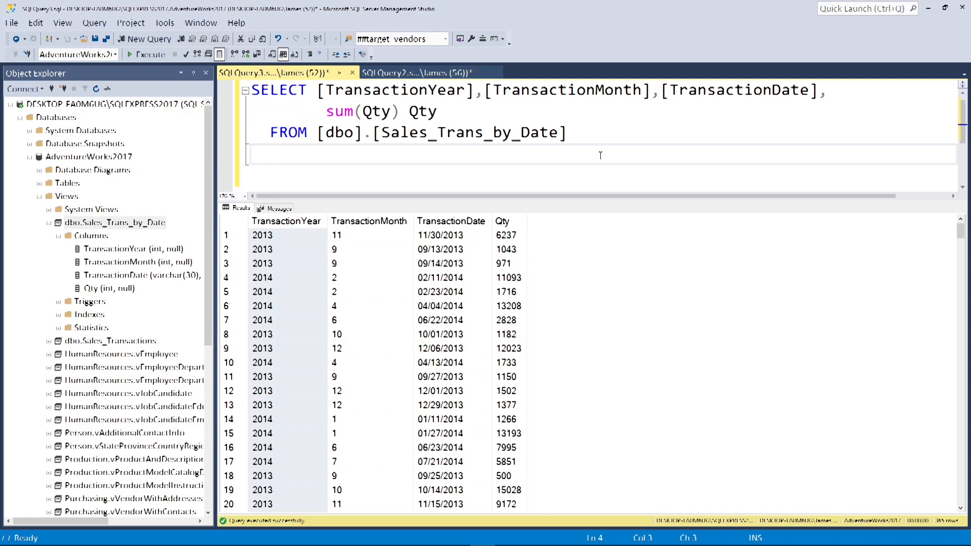
Add GROUP BY ROLLUP ([TransactionYear],[TransactionMonth],[TransactionDate]); to the query
type("group by")
type("rollup")
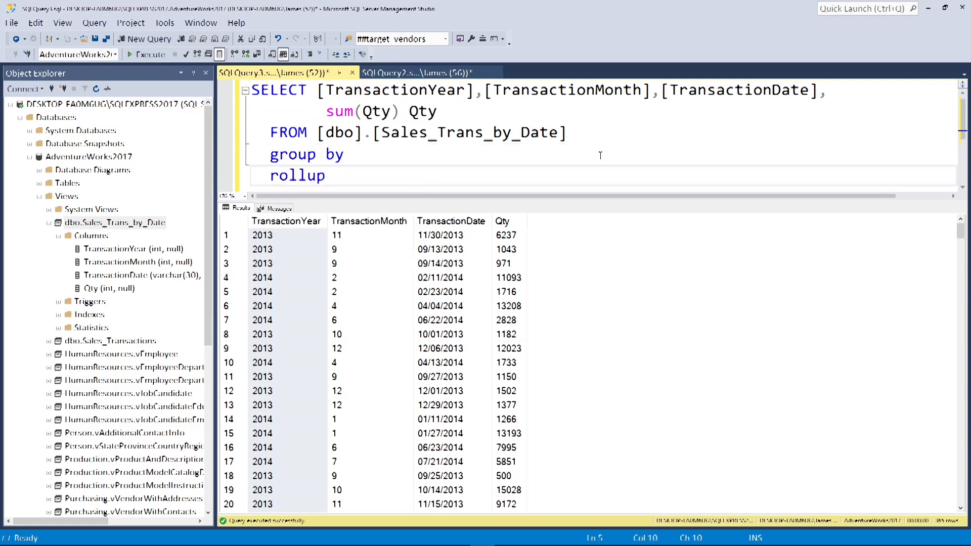
type("()")
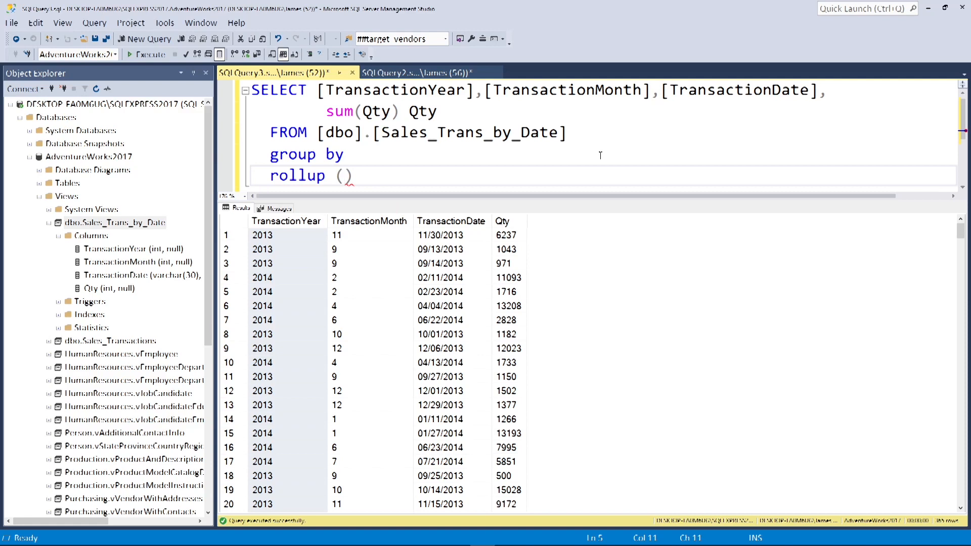
left_click(344, 176)
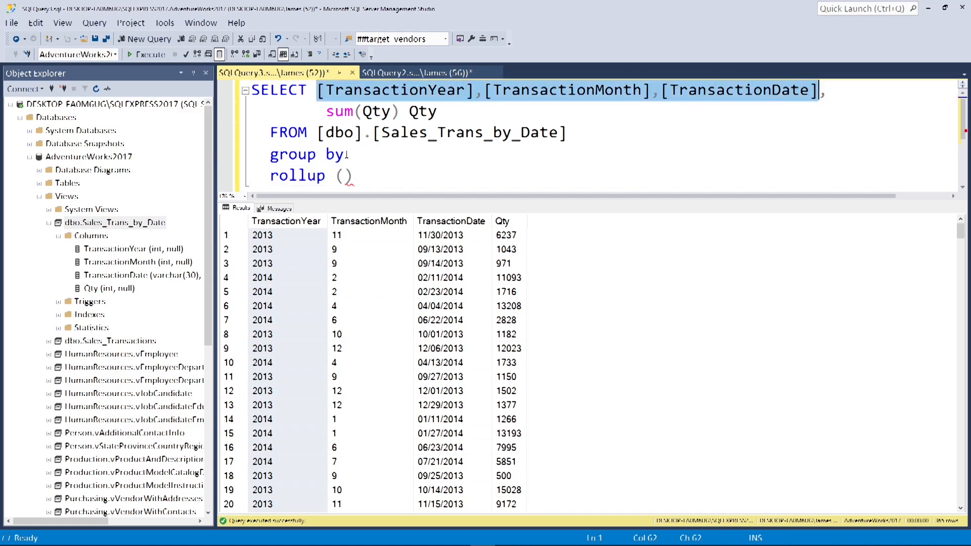
type("[TransactionYear],[TransactionMonth],[TransactionDate]")
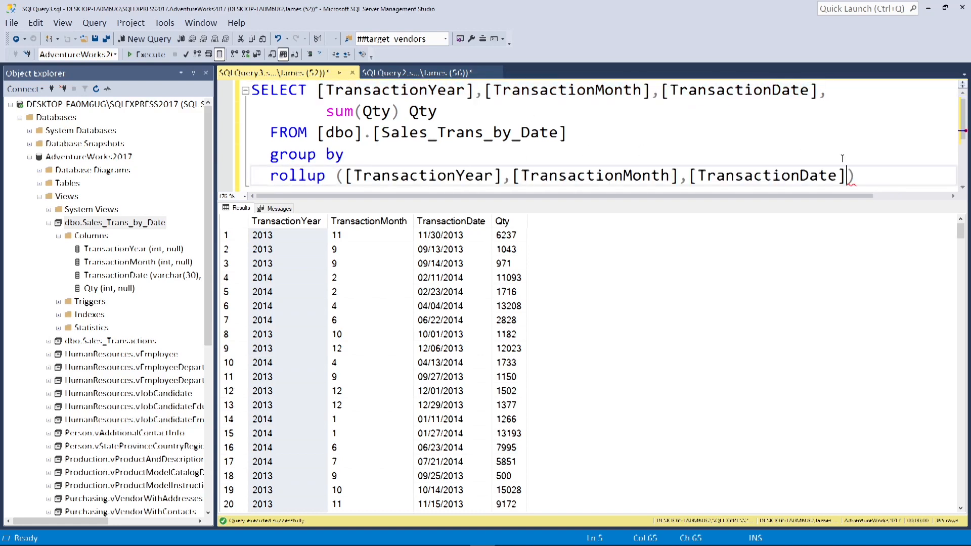
type(";")
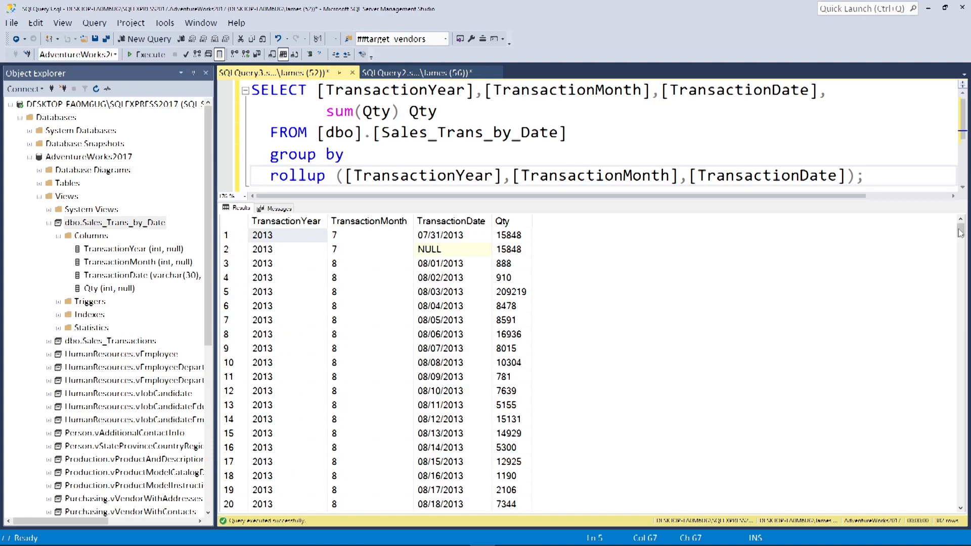
scroll("down", 3)
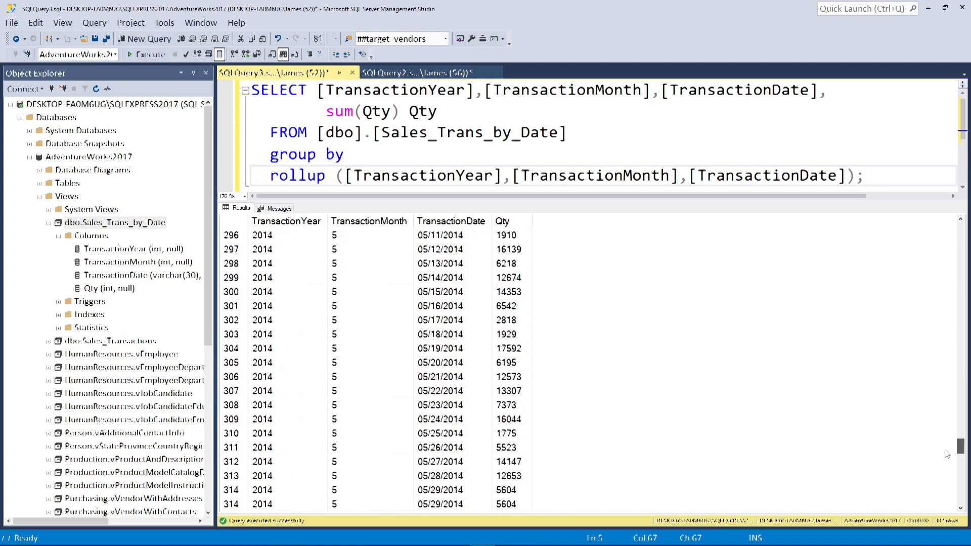
scroll("down", 3)
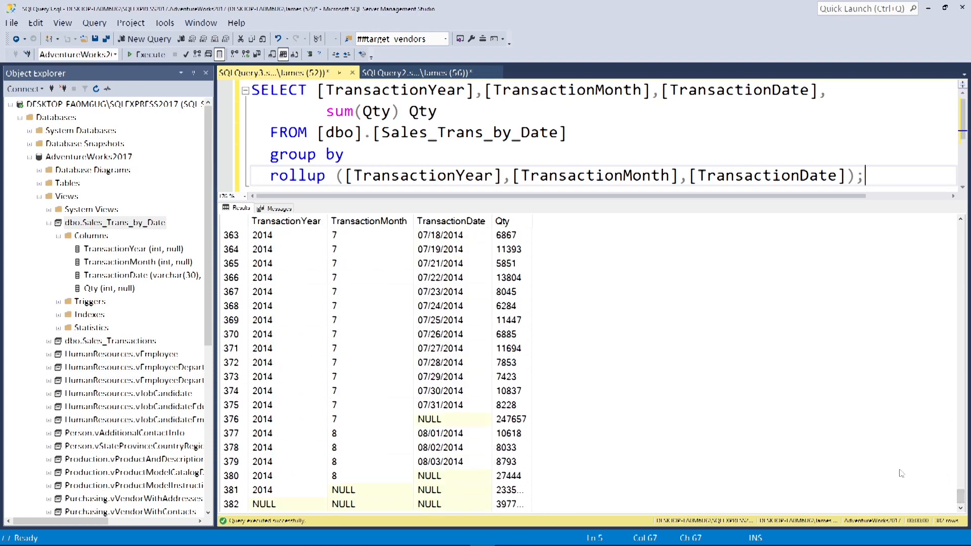
mouse_move(613, 405)
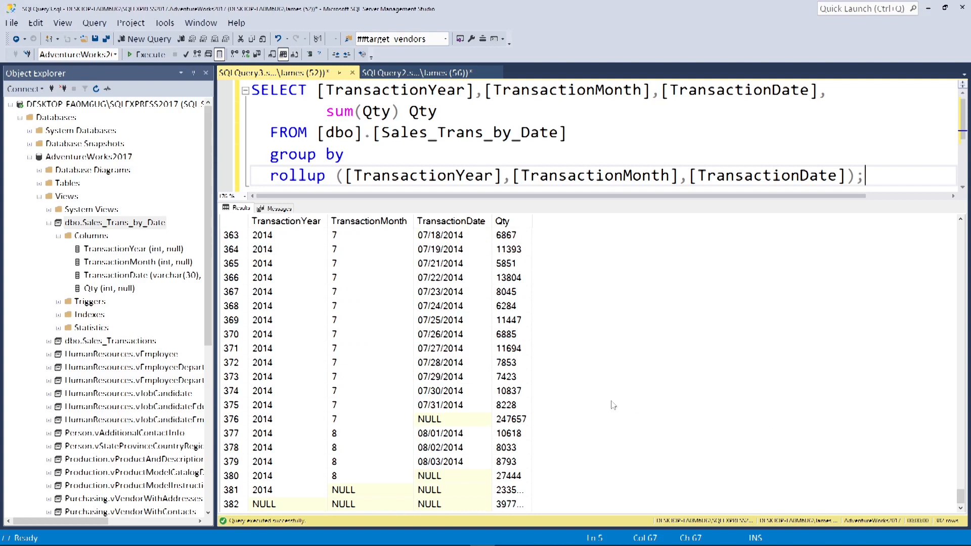
mouse_move(339, 432)
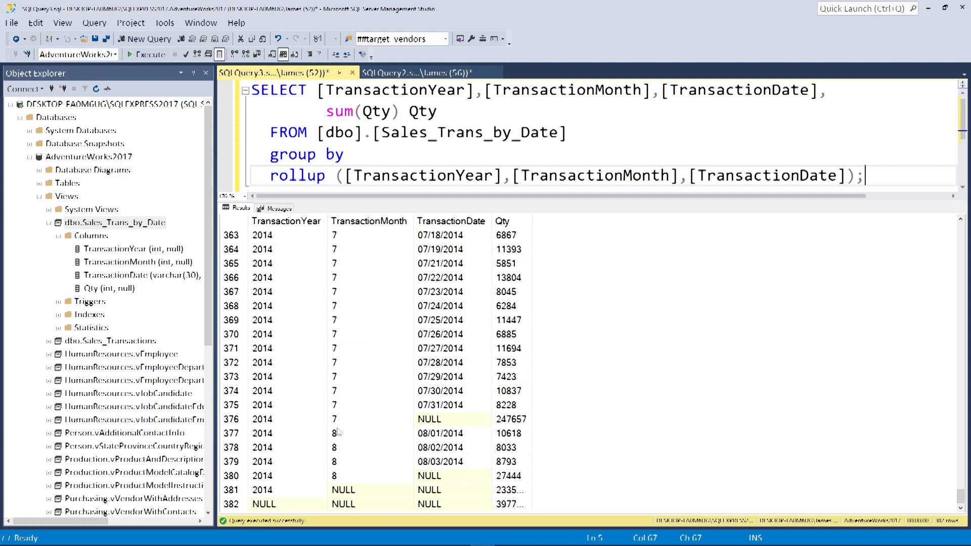
left_click(452, 419)
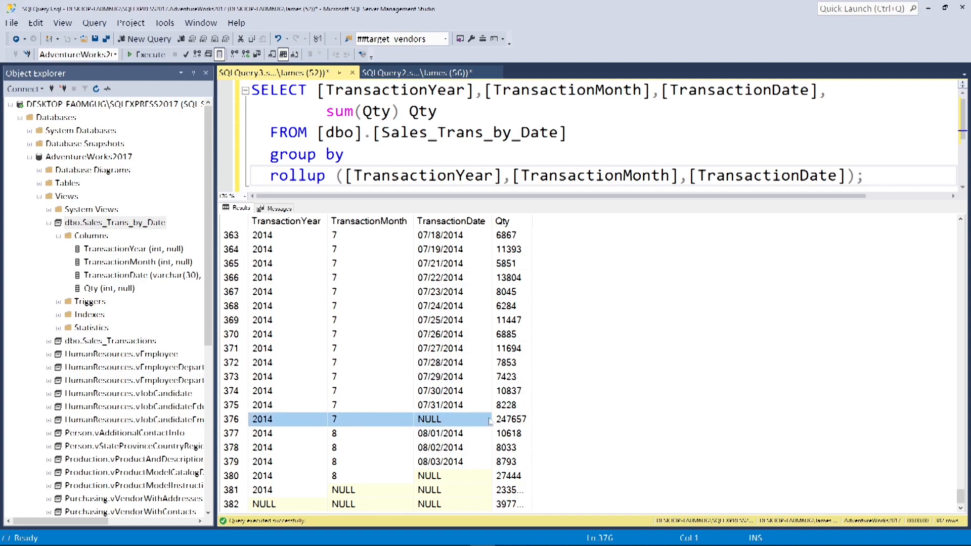
left_click(511, 419)
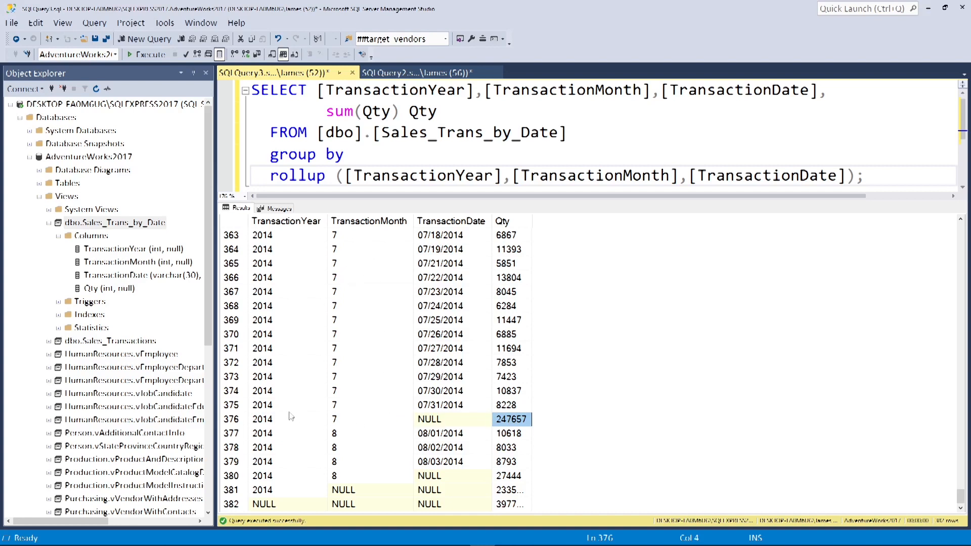
mouse_move(483, 401)
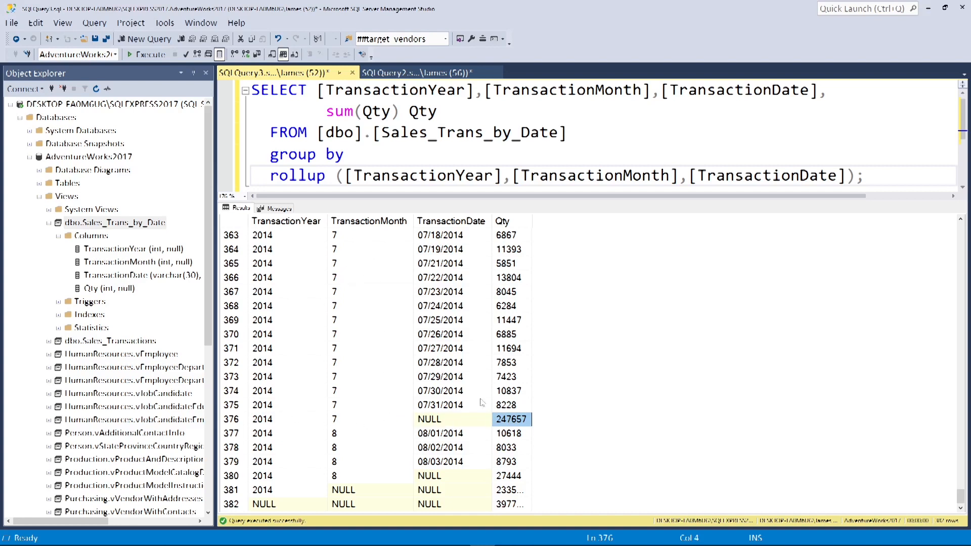
mouse_move(356, 481)
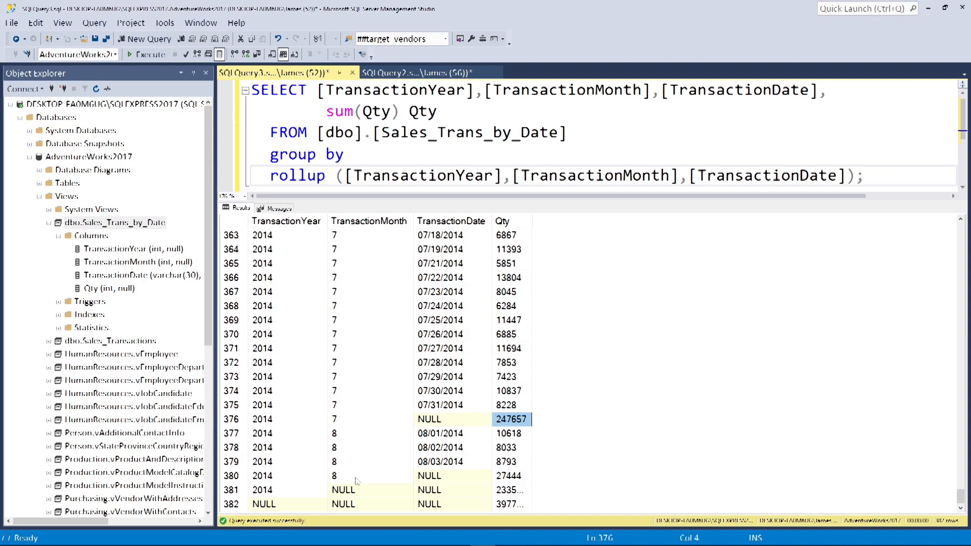
left_click(369, 475)
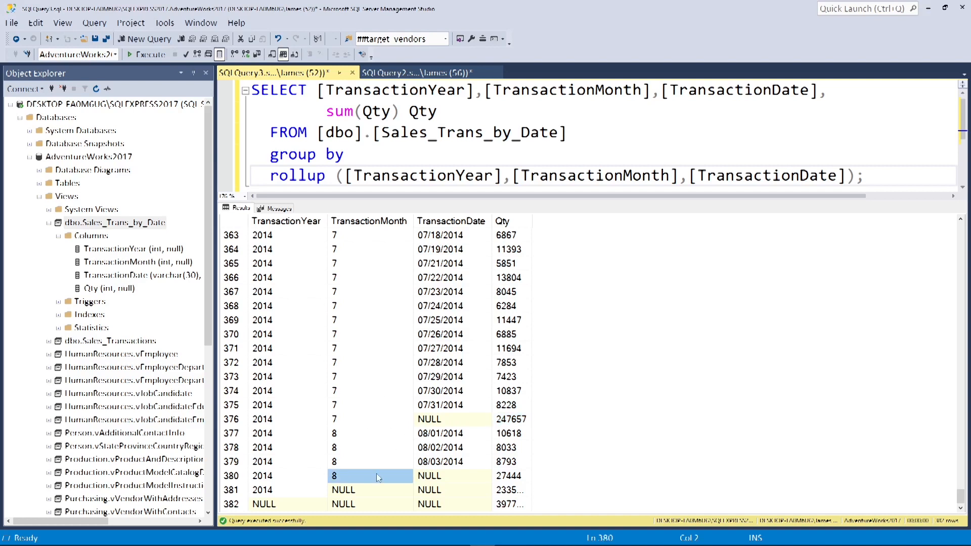
left_click(511, 476)
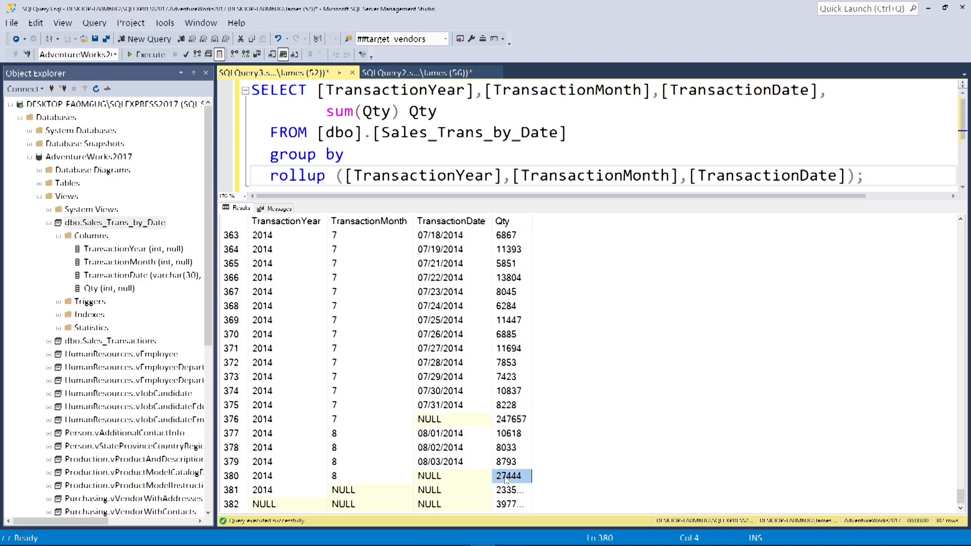
mouse_move(436, 463)
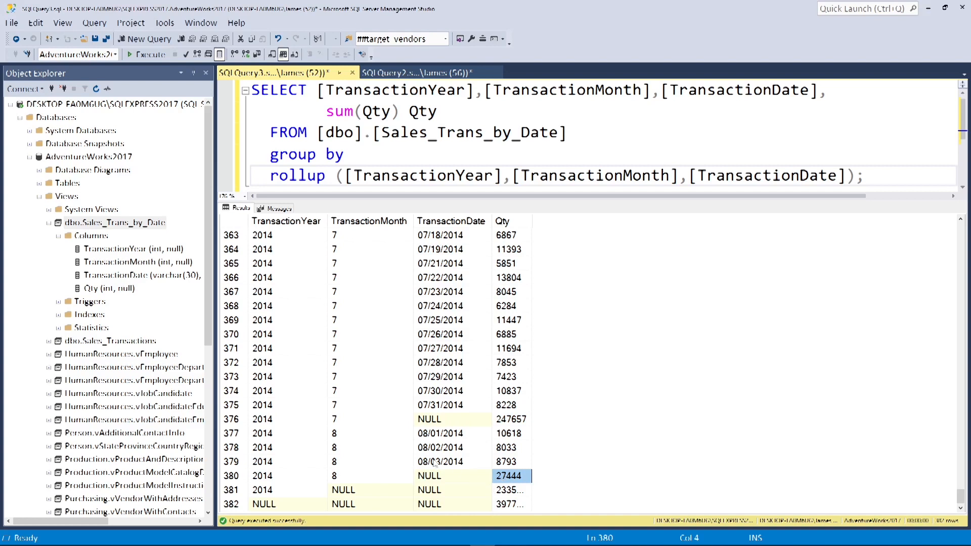
mouse_move(346, 427)
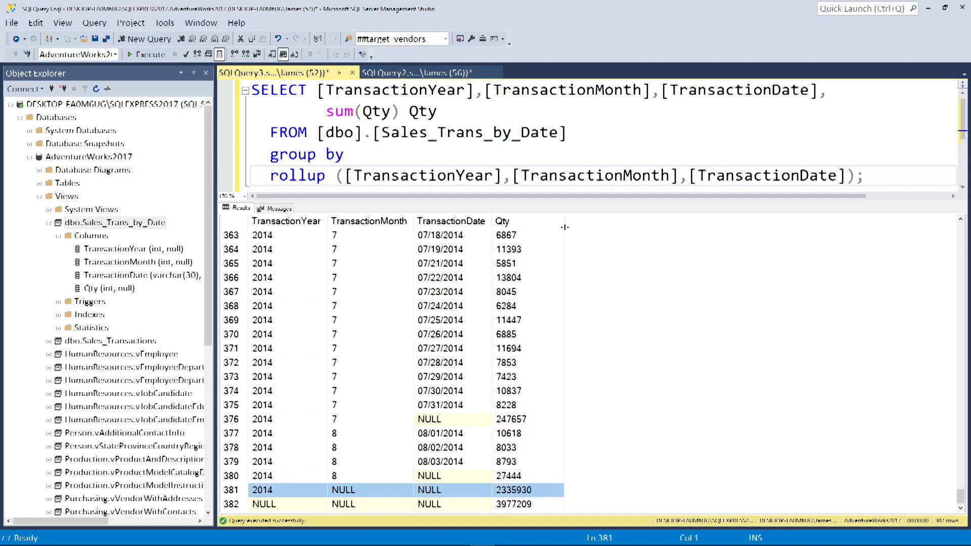
mouse_move(617, 258)
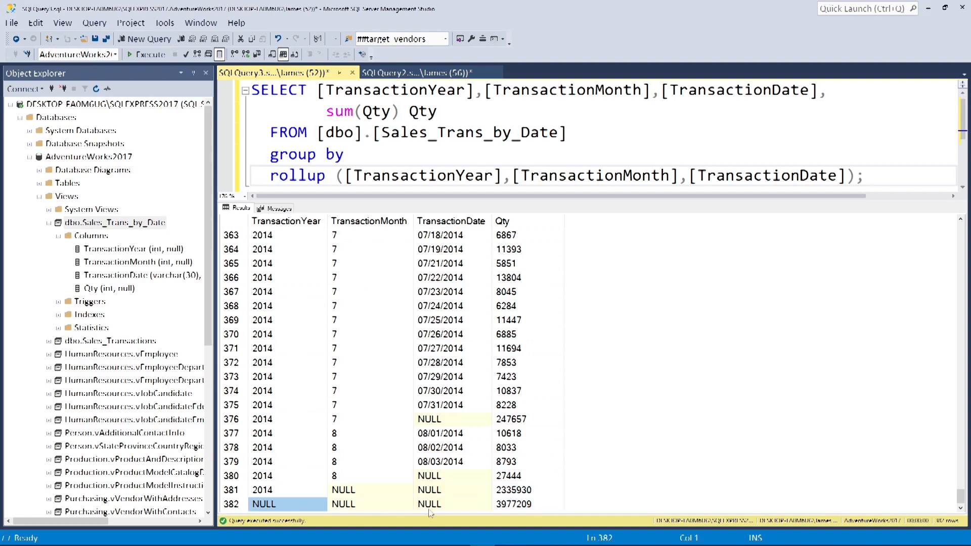
left_click(527, 504)
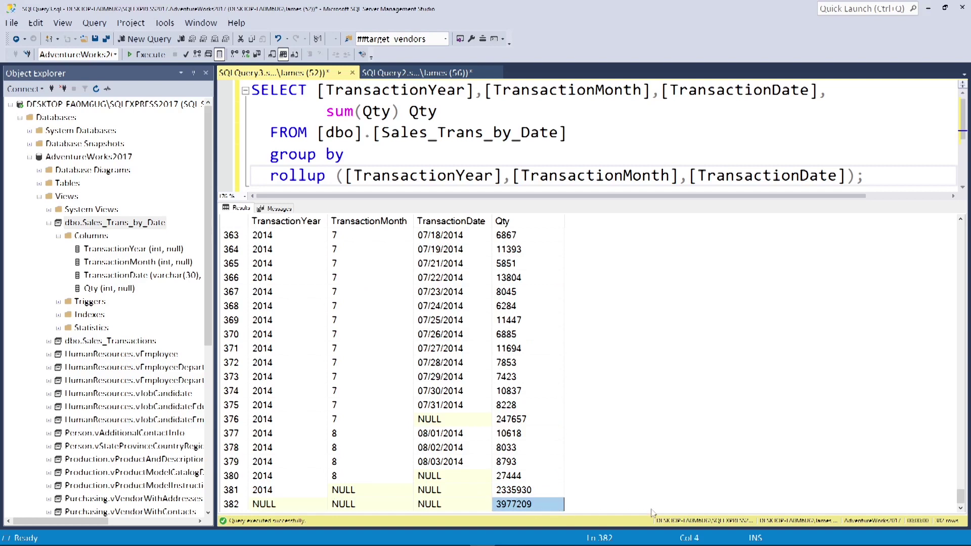
mouse_move(661, 484)
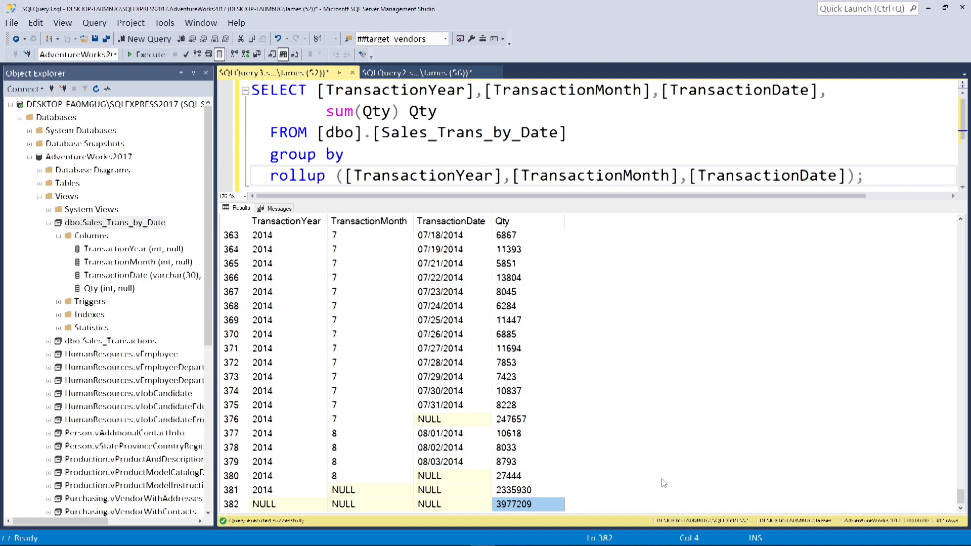
mouse_move(450, 420)
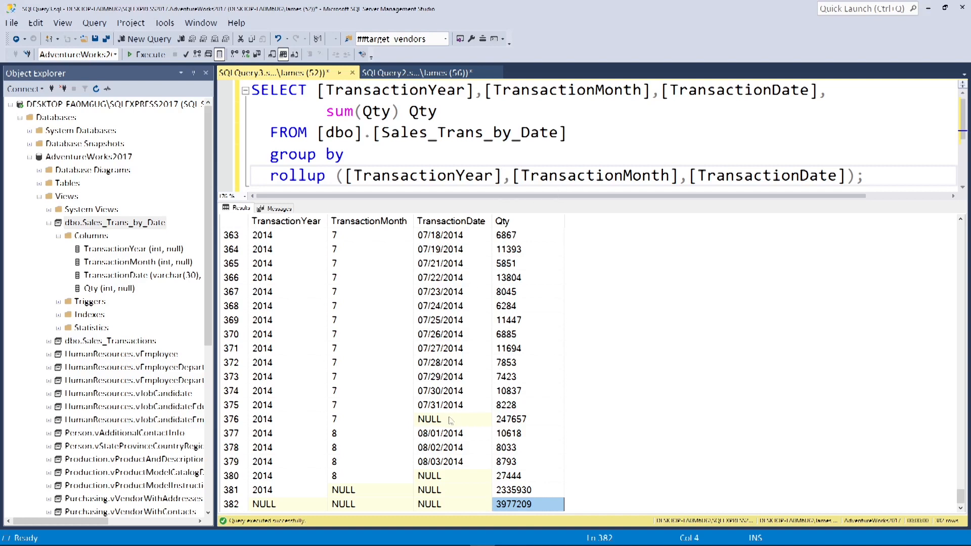
left_click(451, 419)
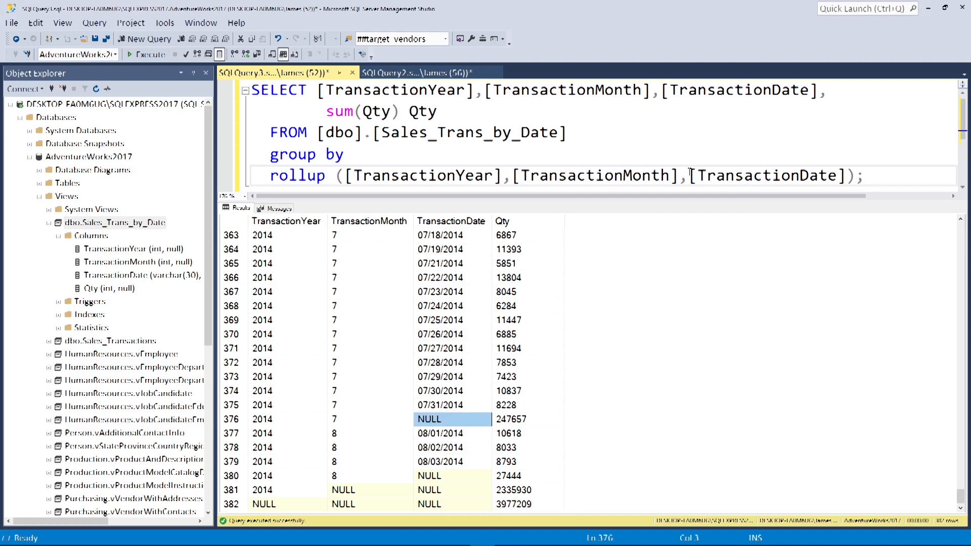
double_click(765, 175)
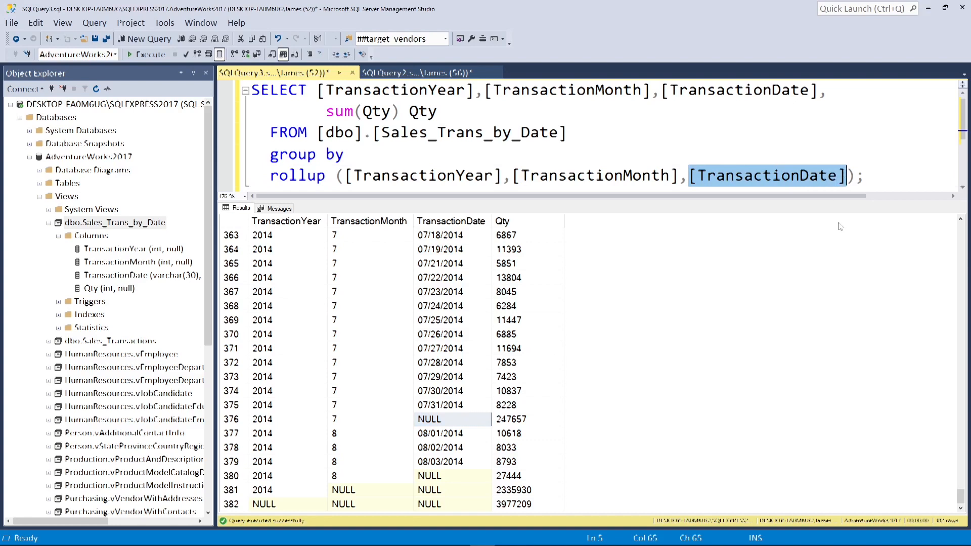
mouse_move(610, 301)
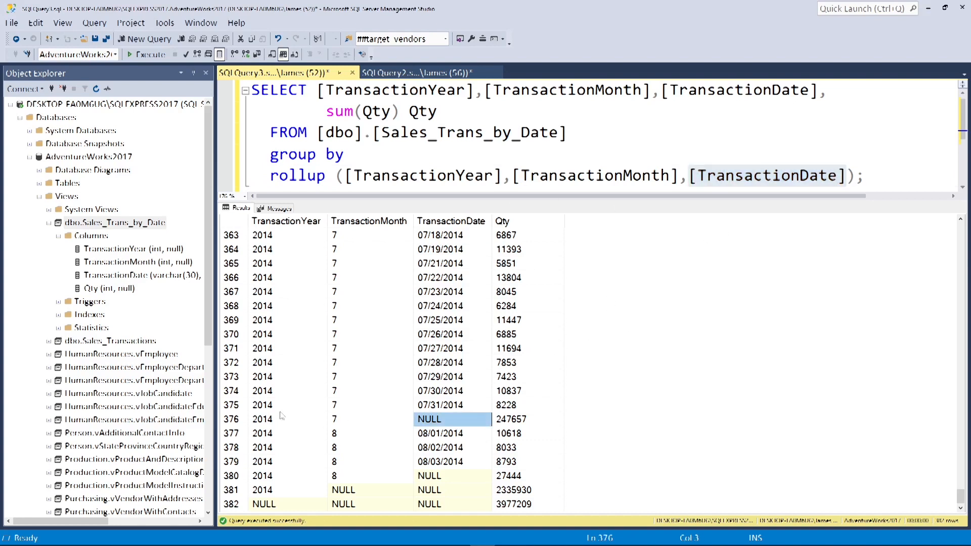
left_click(232, 419)
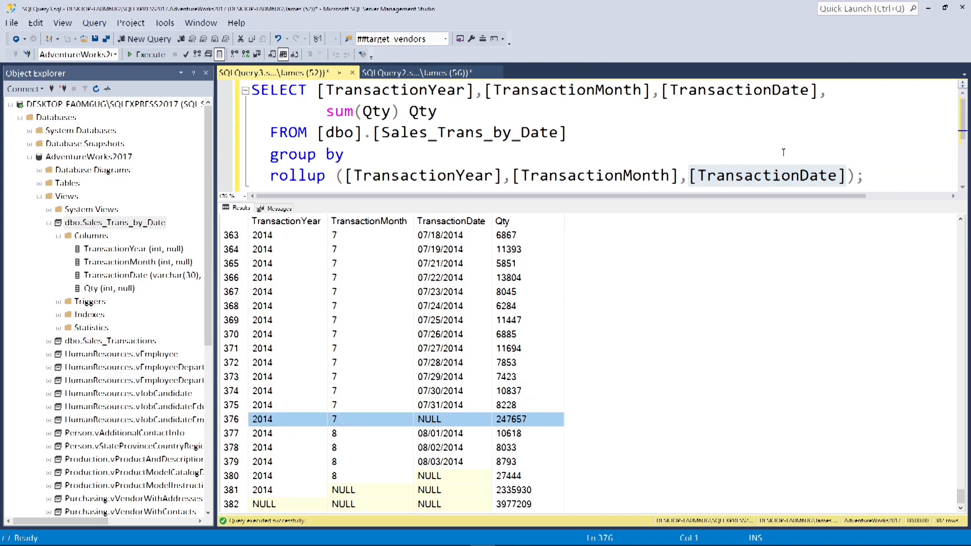
mouse_move(760, 125)
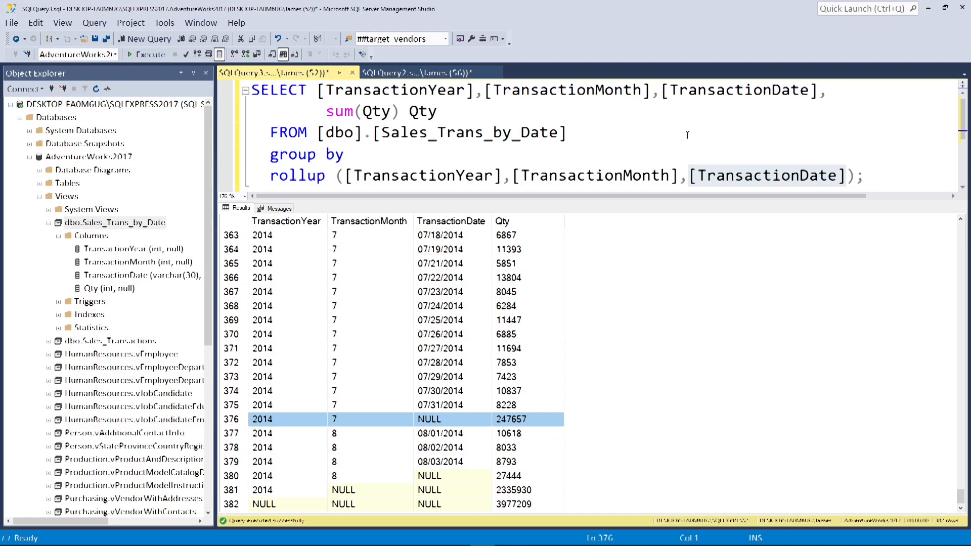
left_click(353, 154)
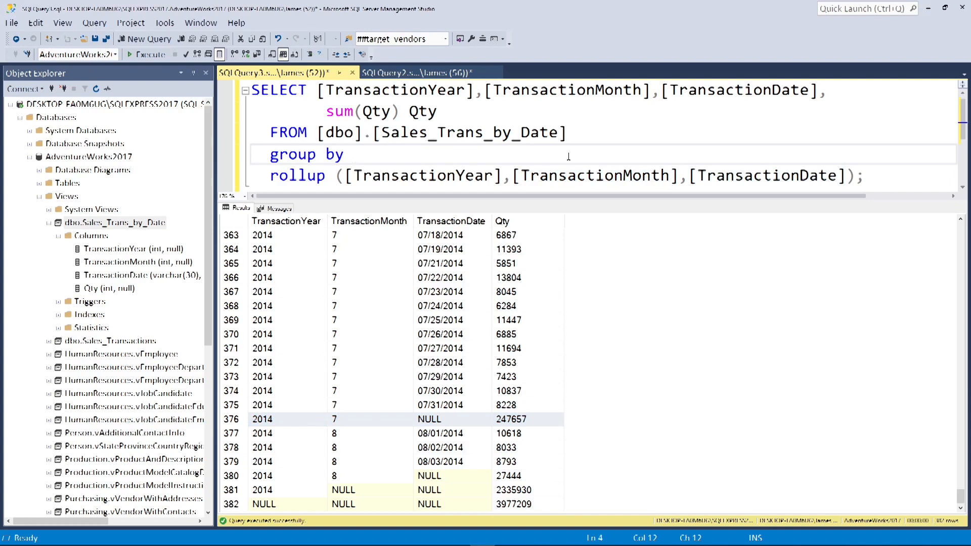
mouse_move(592, 176)
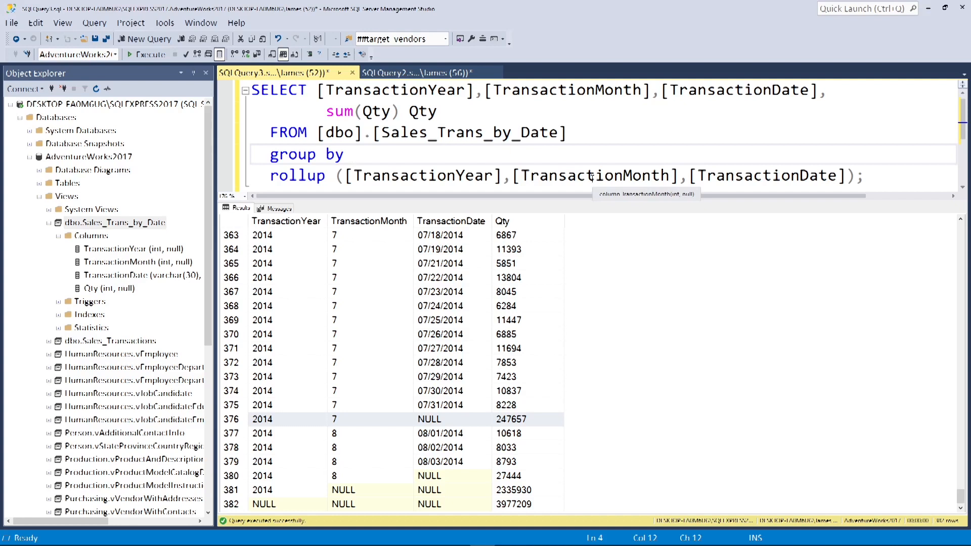
left_click(528, 419)
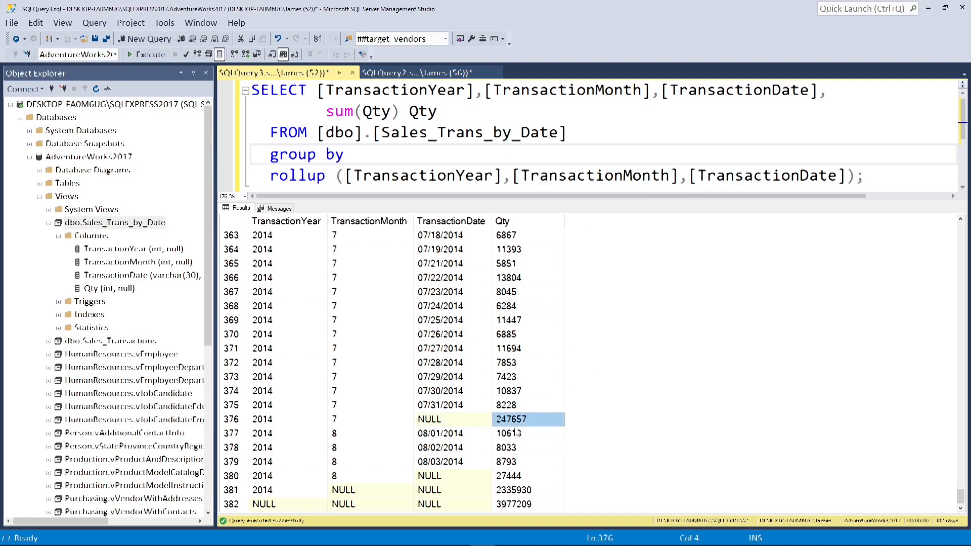
left_click(452, 419)
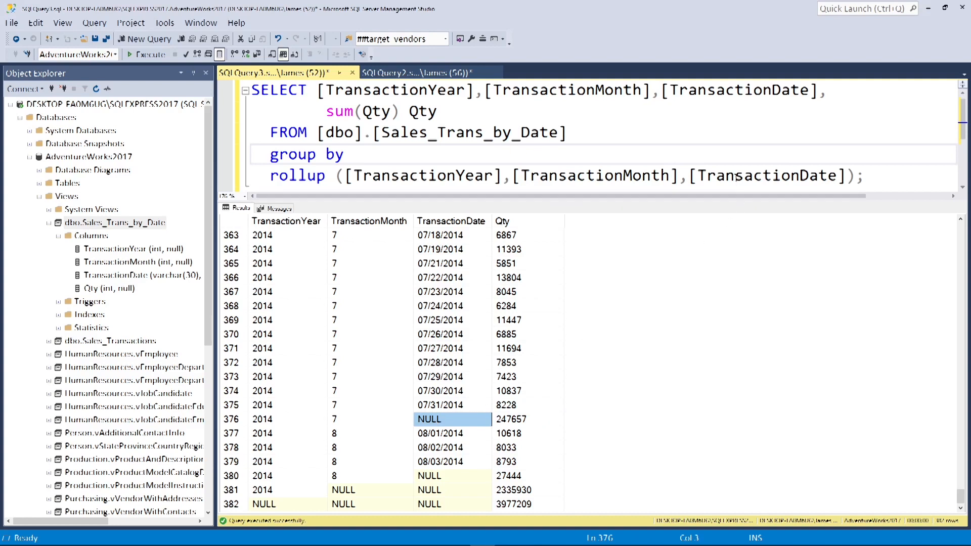
double_click(767, 175)
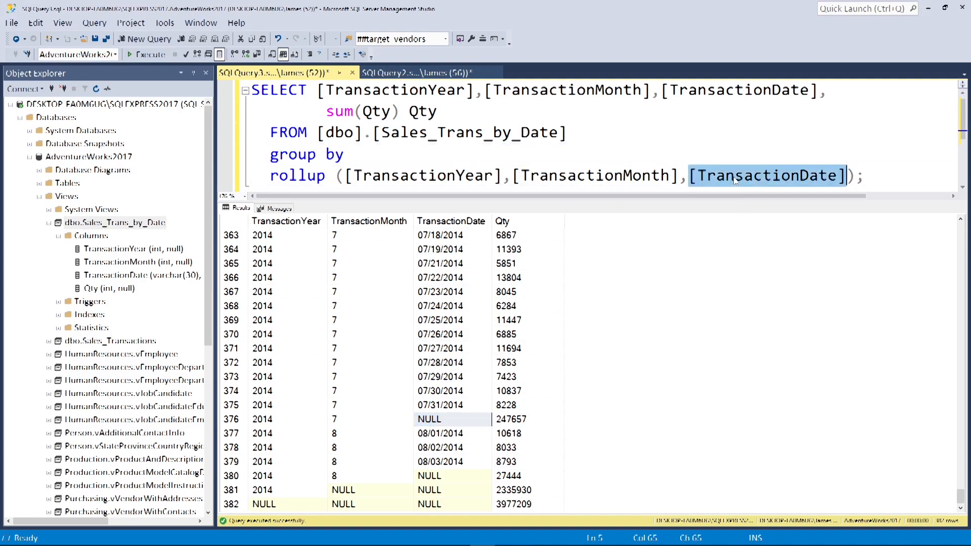
mouse_move(726, 323)
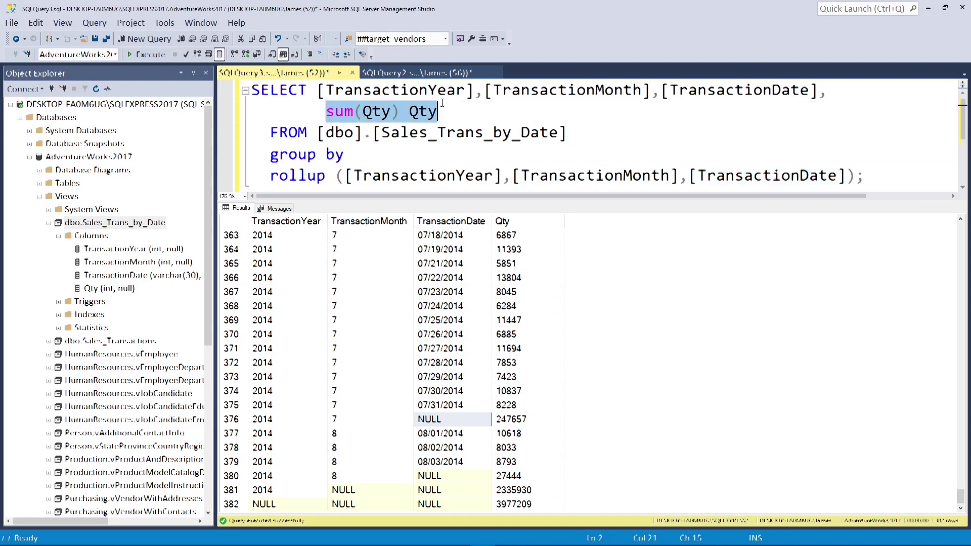
mouse_move(613, 252)
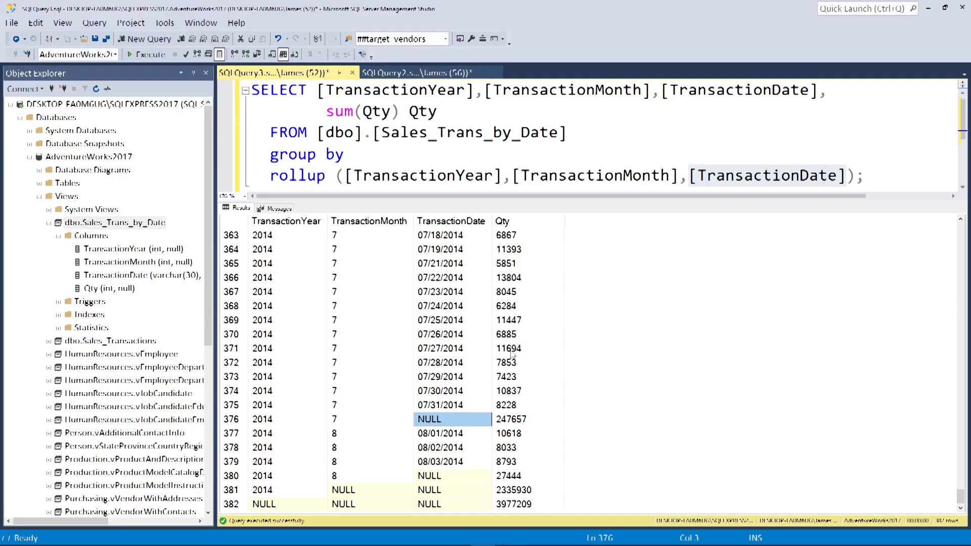
left_click(369, 419)
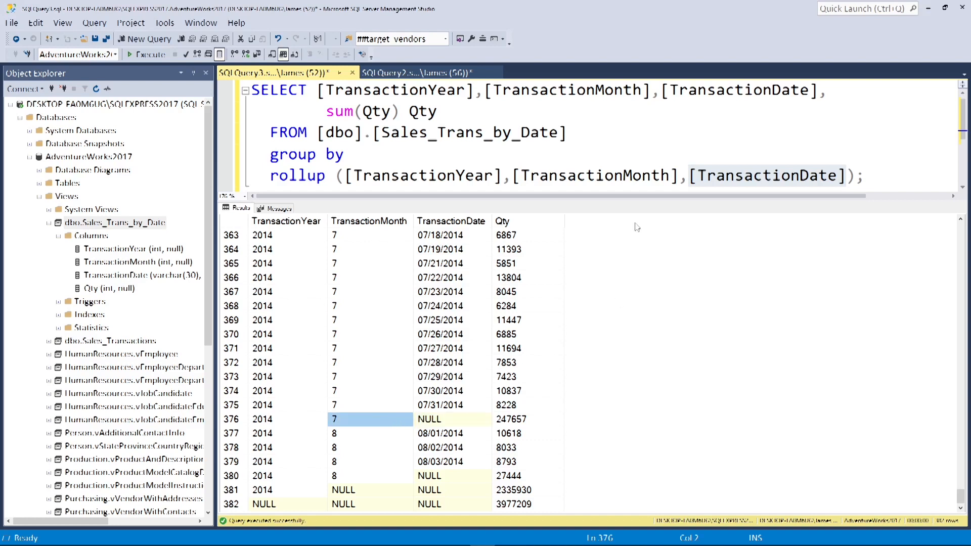
double_click(595, 175)
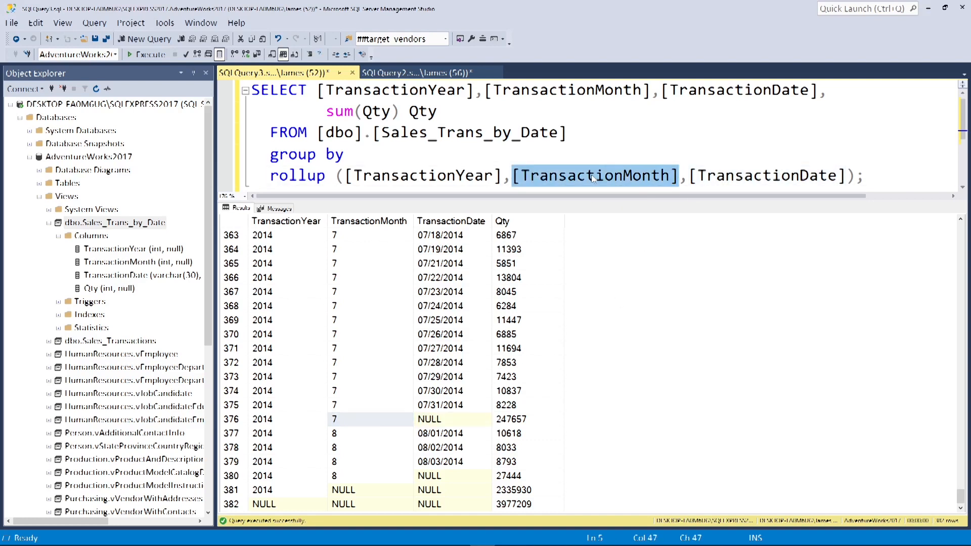
left_click(369, 490)
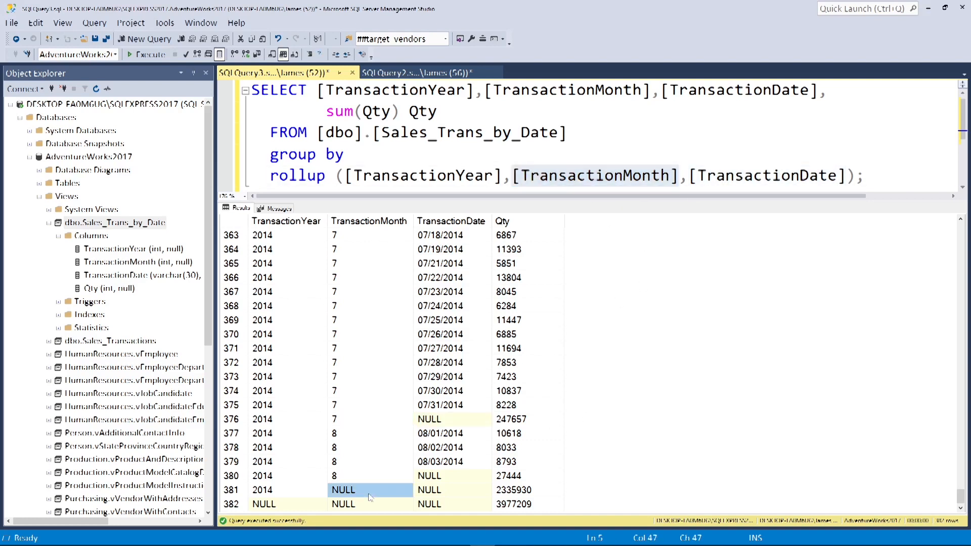
left_click(368, 222)
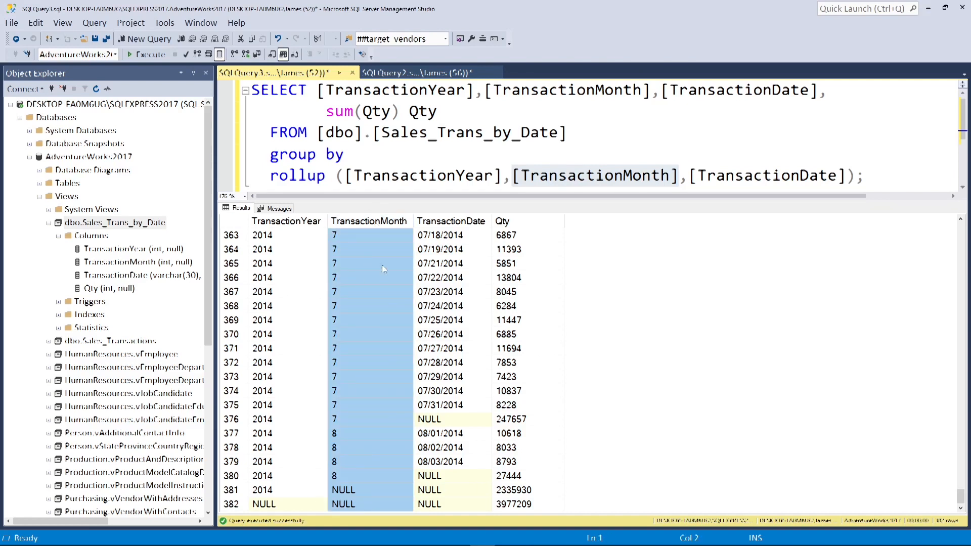
left_click(370, 490)
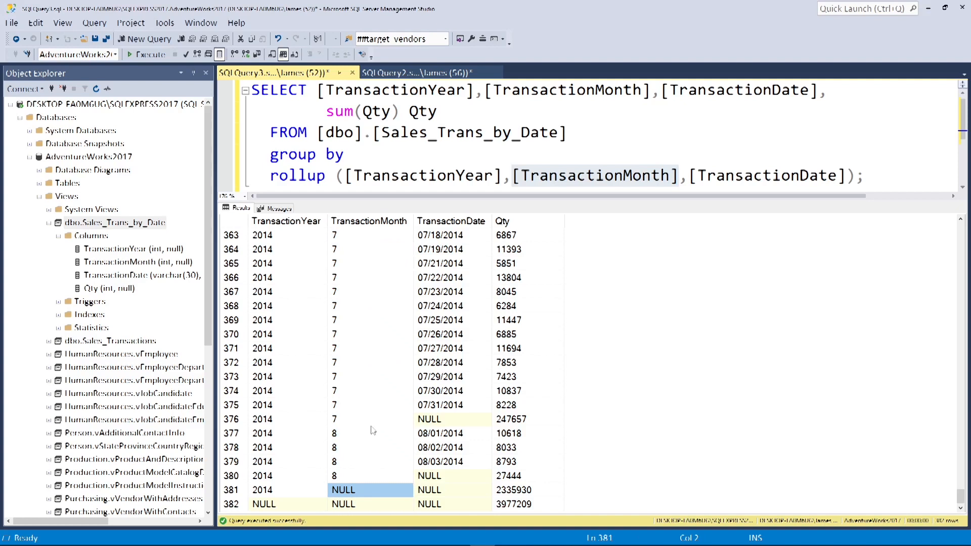
mouse_move(373, 427)
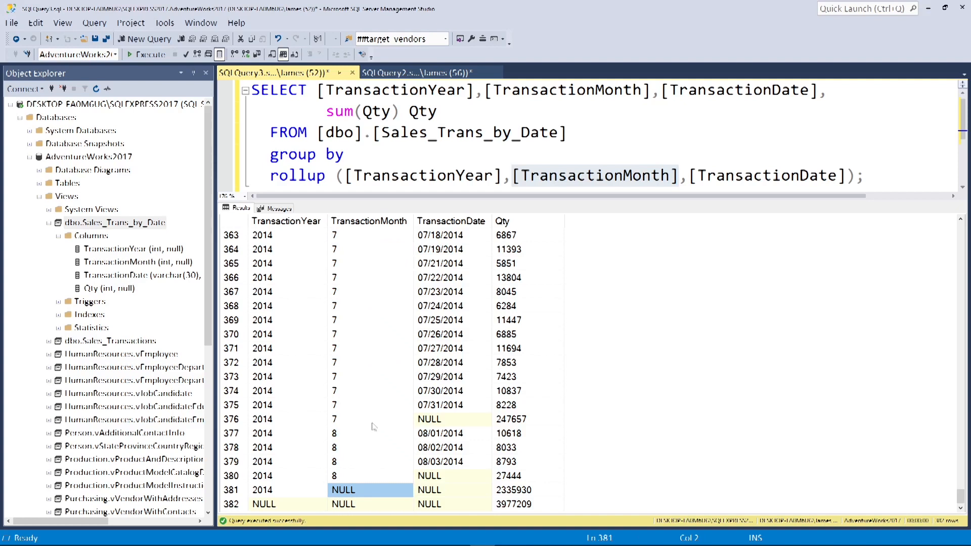
double_click(420, 176)
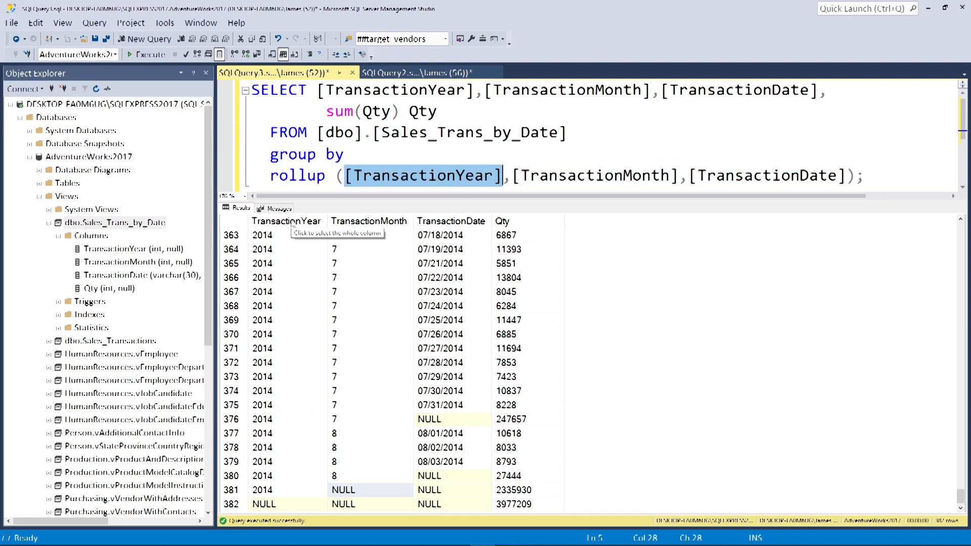
mouse_move(292, 224)
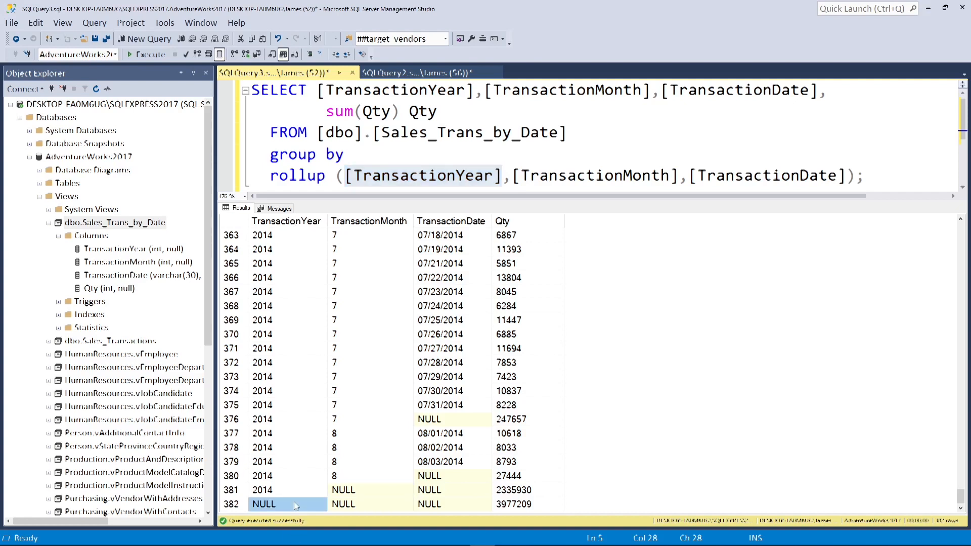
left_click(264, 504)
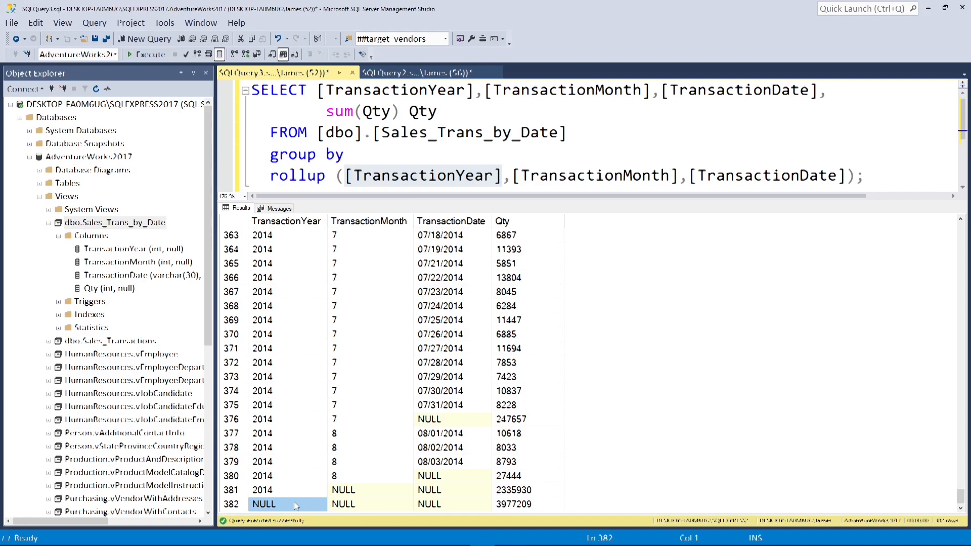
mouse_move(593, 263)
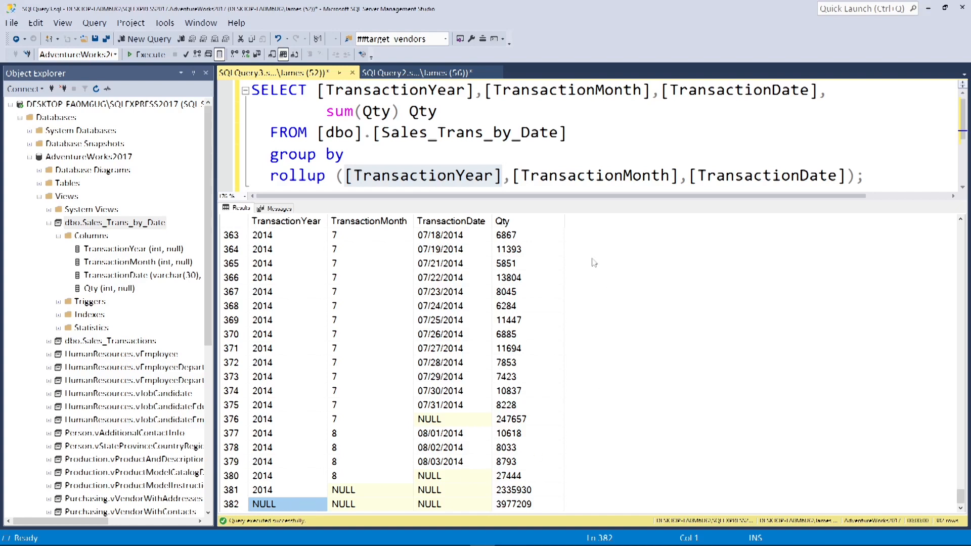
mouse_move(628, 214)
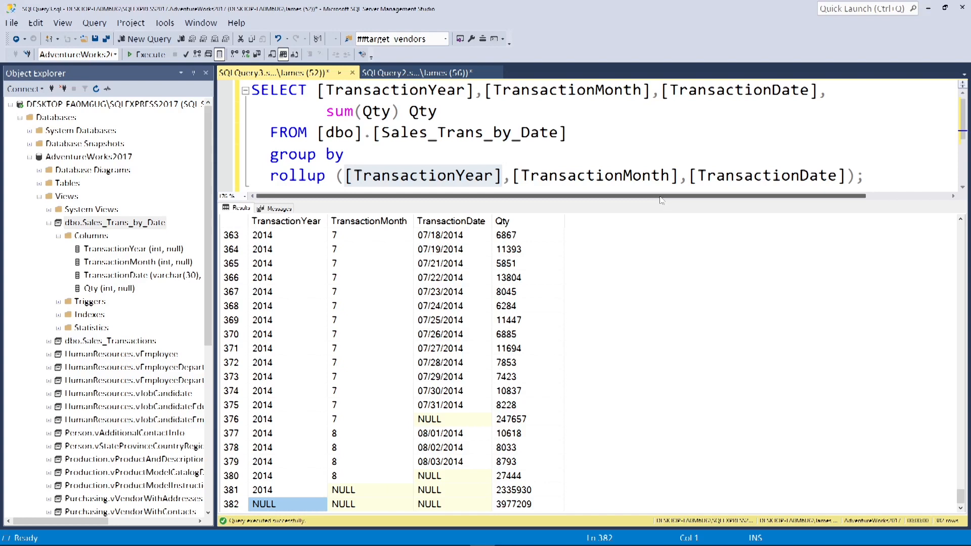
mouse_move(713, 179)
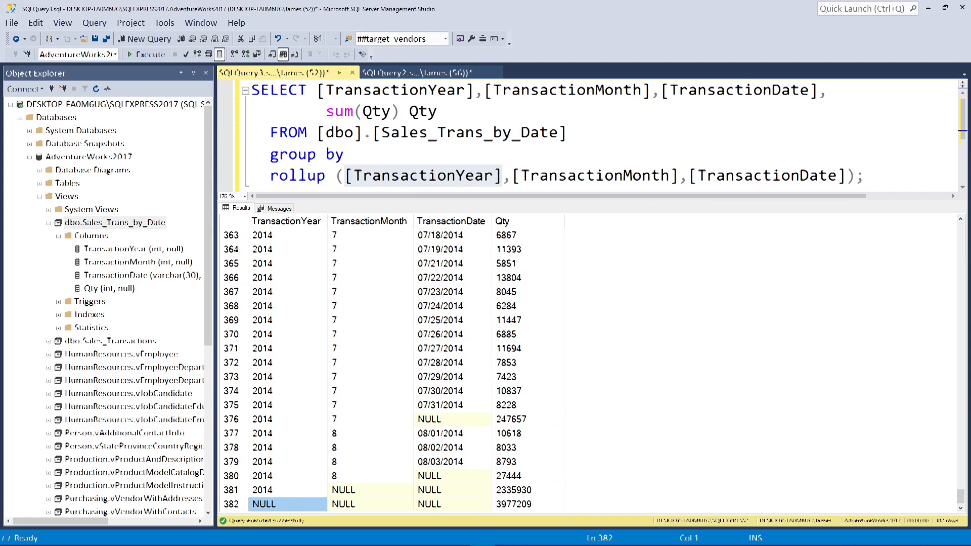
double_click(595, 175)
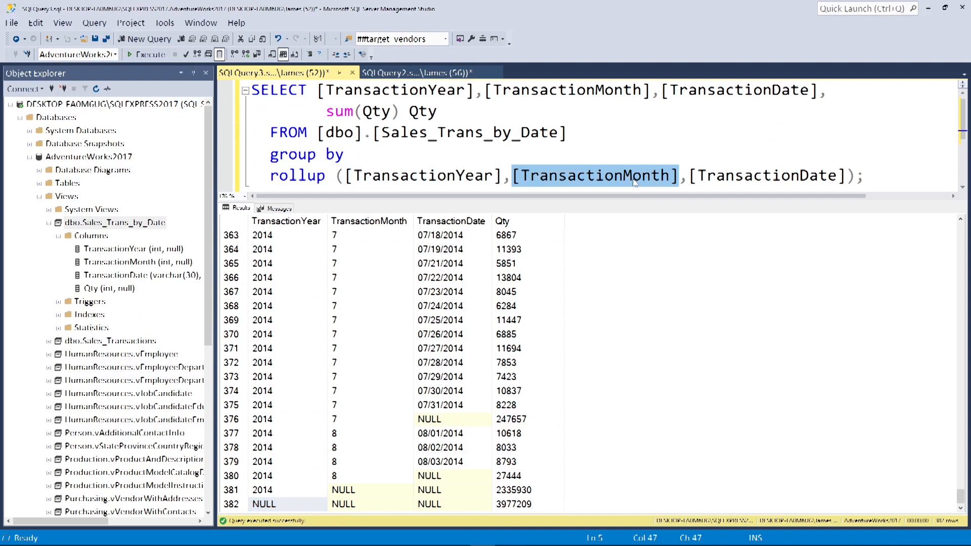
left_click(369, 220)
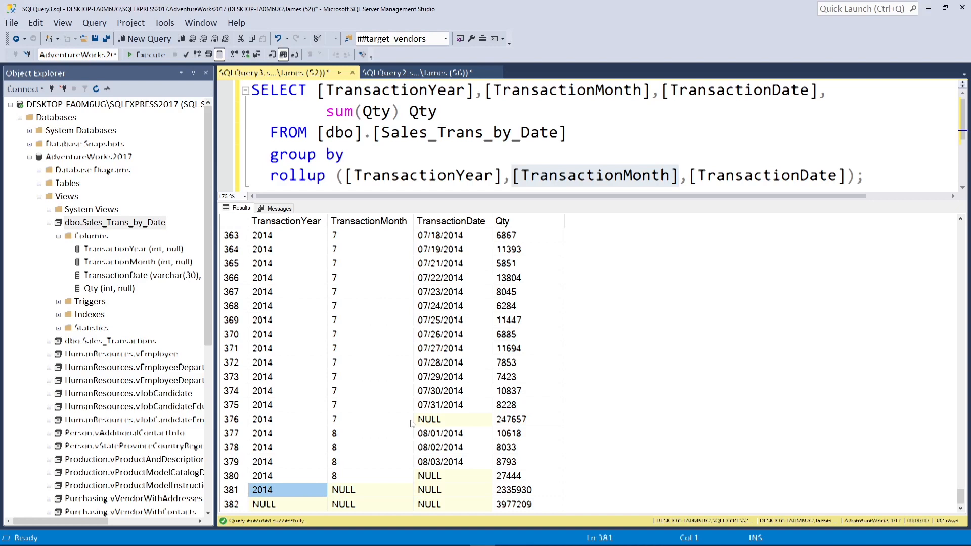
mouse_move(400, 429)
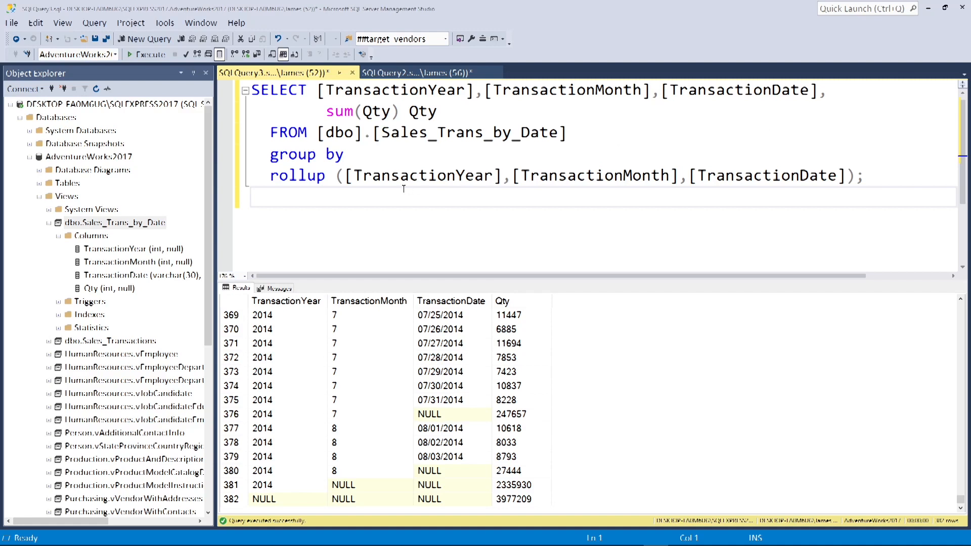
Move [TransactionYear] into plain GROUP BY, leaving ROLLUP ([TransactionMonth],[TransactionDate])
double_click(423, 175)
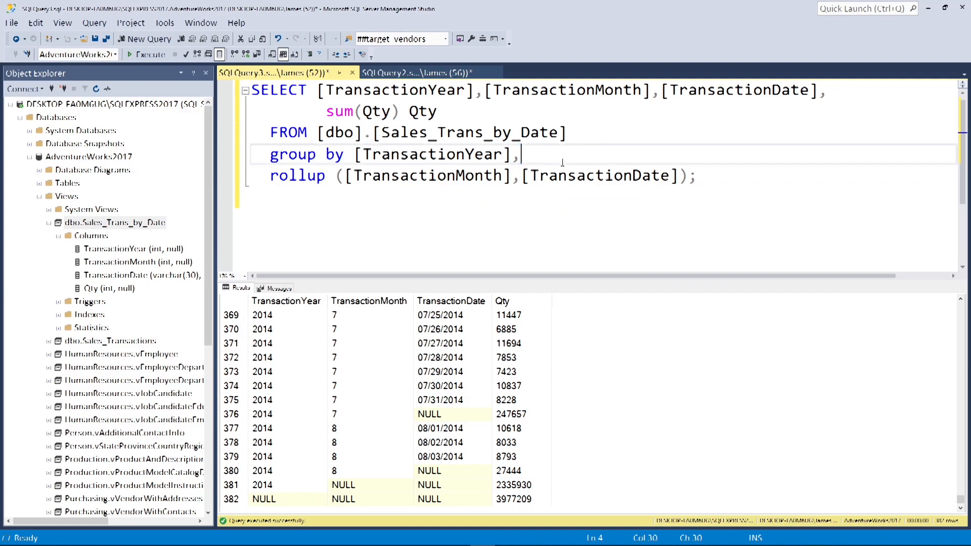
left_click(698, 175)
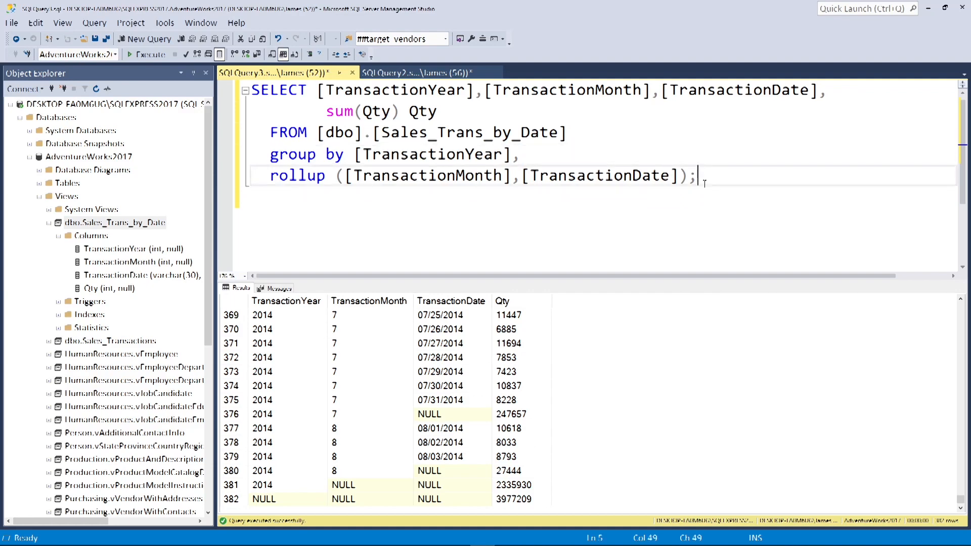
Scroll the results to confirm they end with the 2014 subtotal and no grand total
scroll("up", 3)
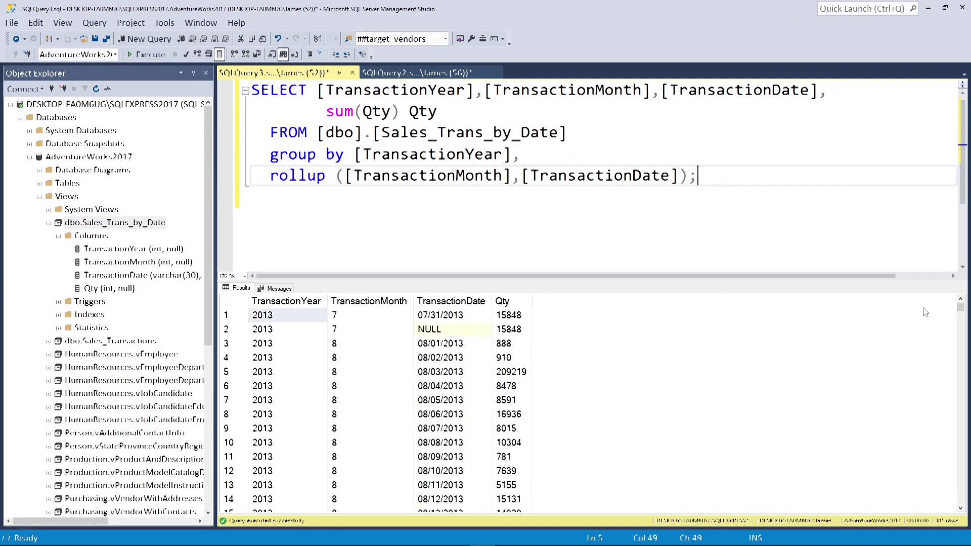
scroll("down", 3)
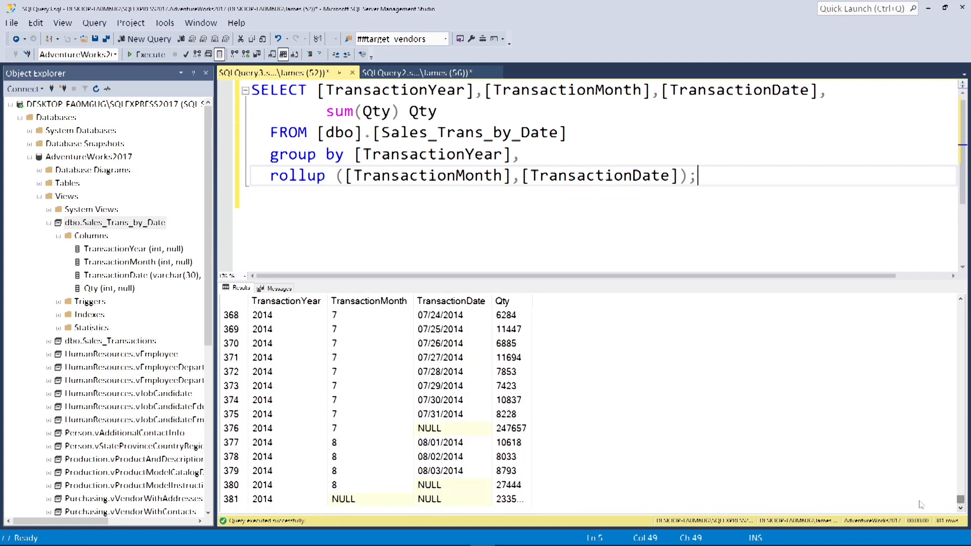
mouse_move(479, 148)
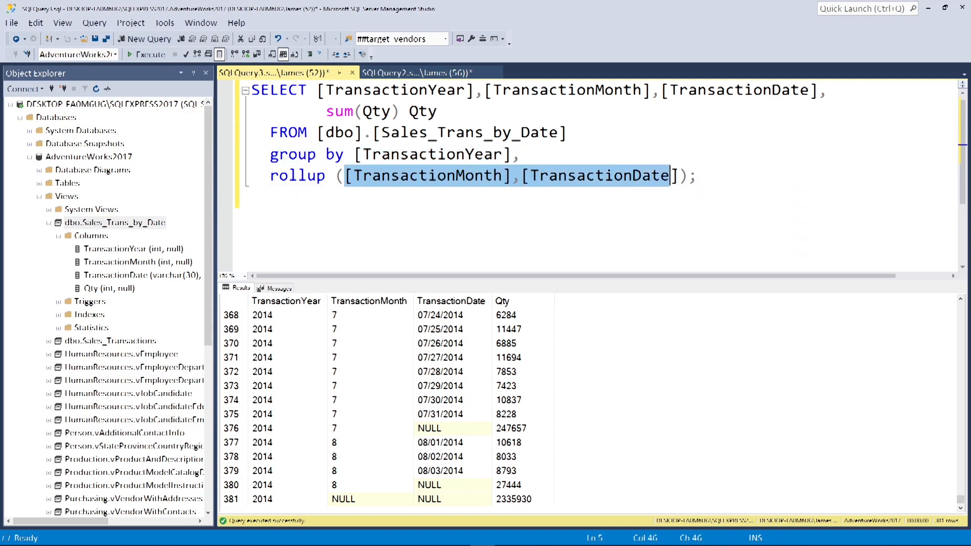
mouse_move(675, 176)
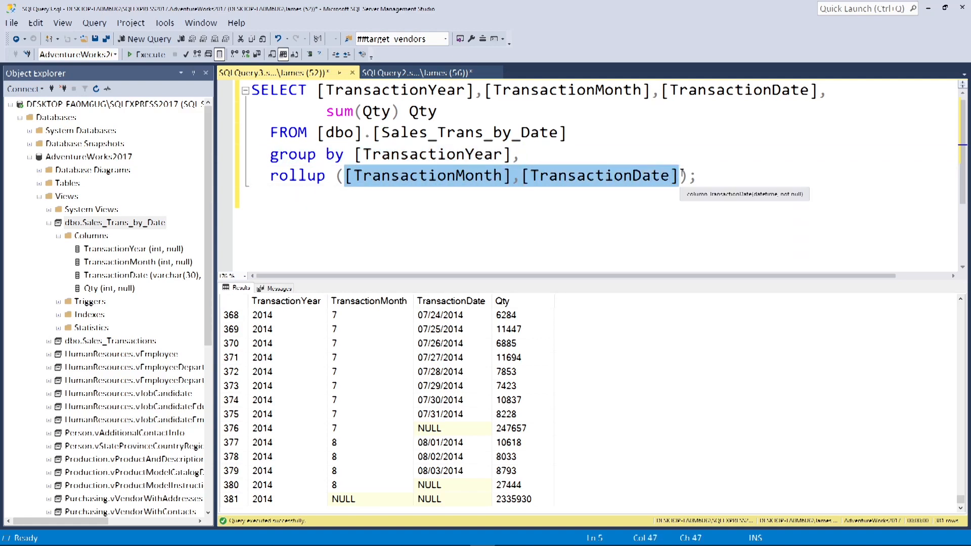